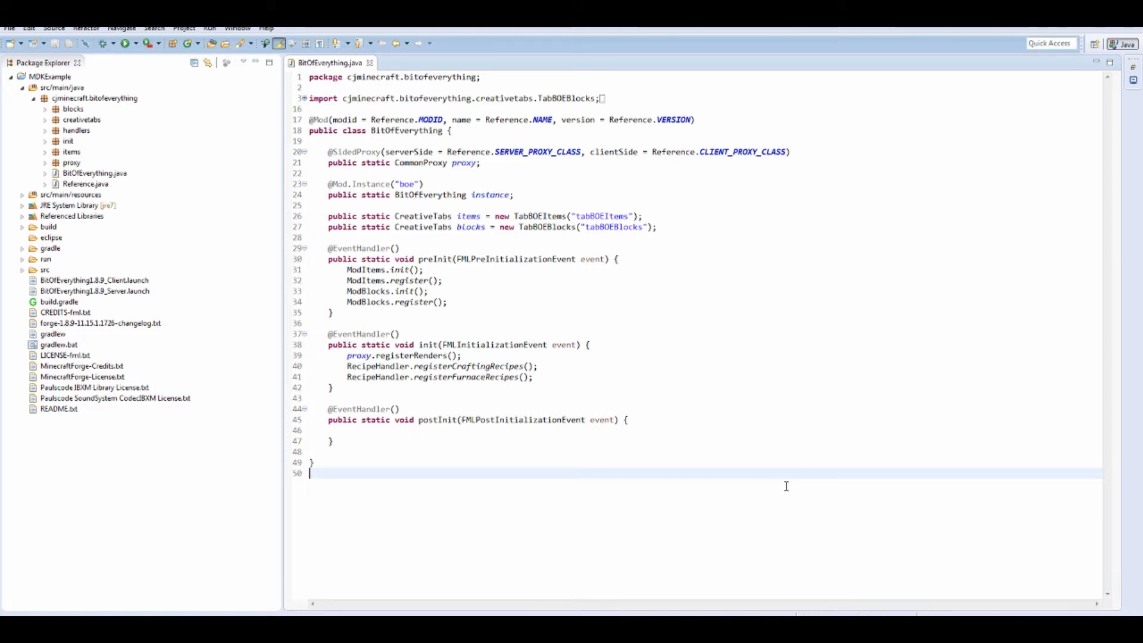
pyautogui.moveTo(784, 348)
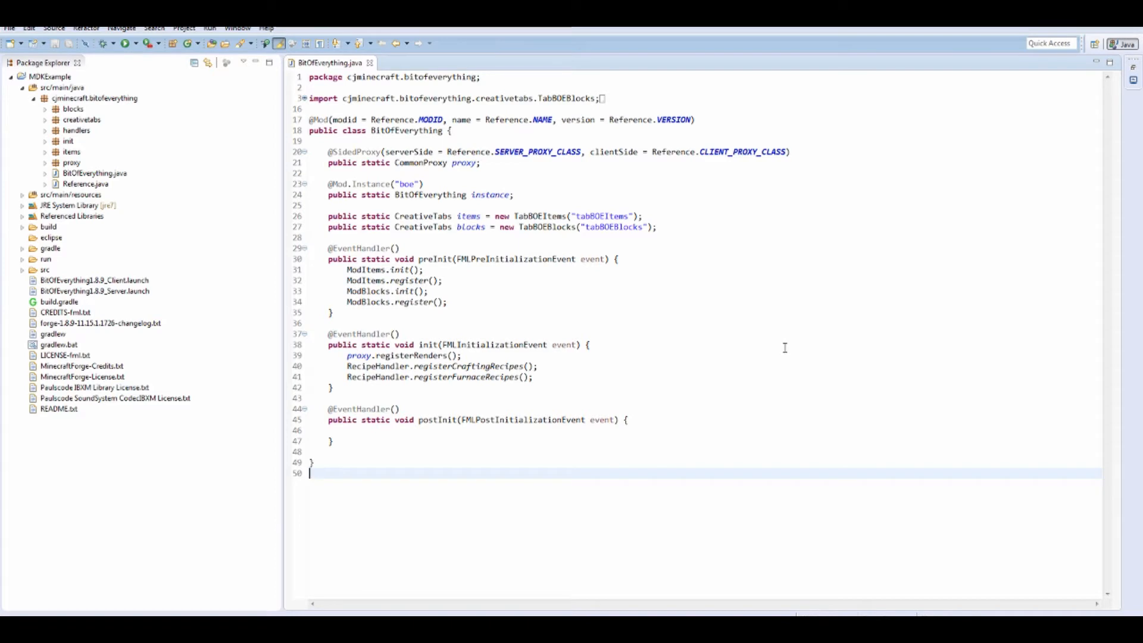
pyautogui.moveTo(717, 299)
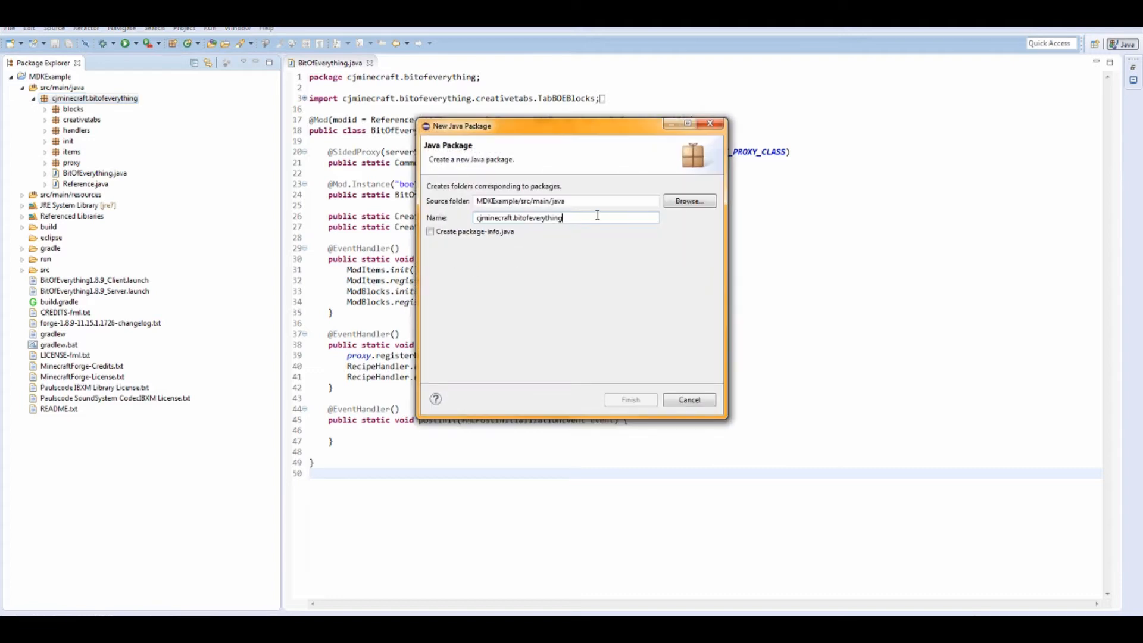
# - Name the new package cjminecraft.bitofeverything.worldgen and create it
pyautogui.write('.world')
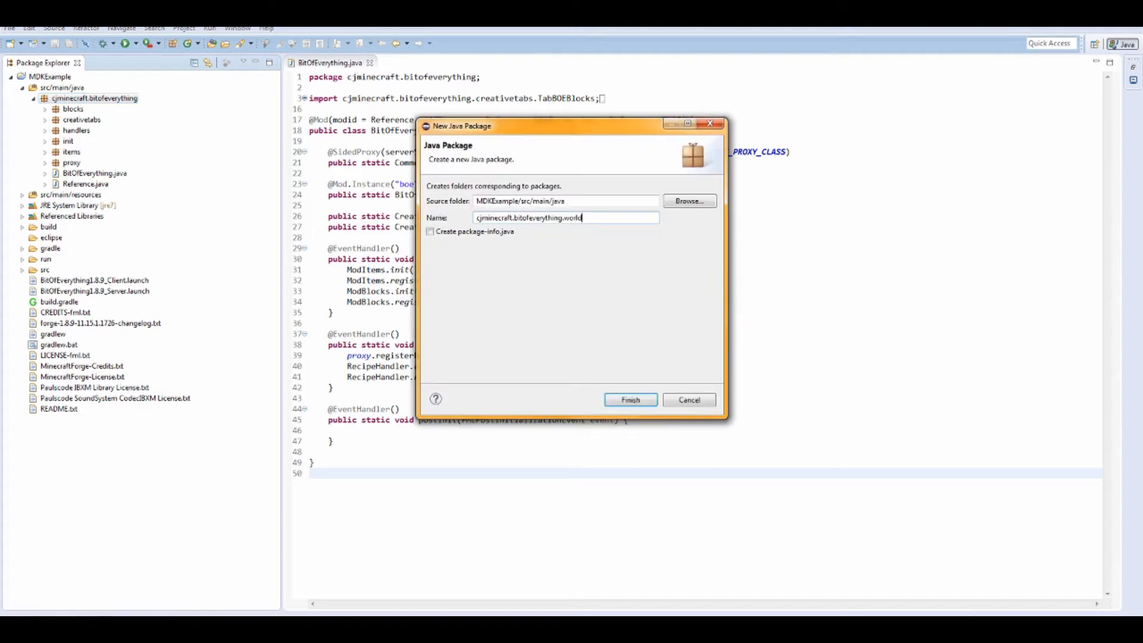
pyautogui.click(629, 399)
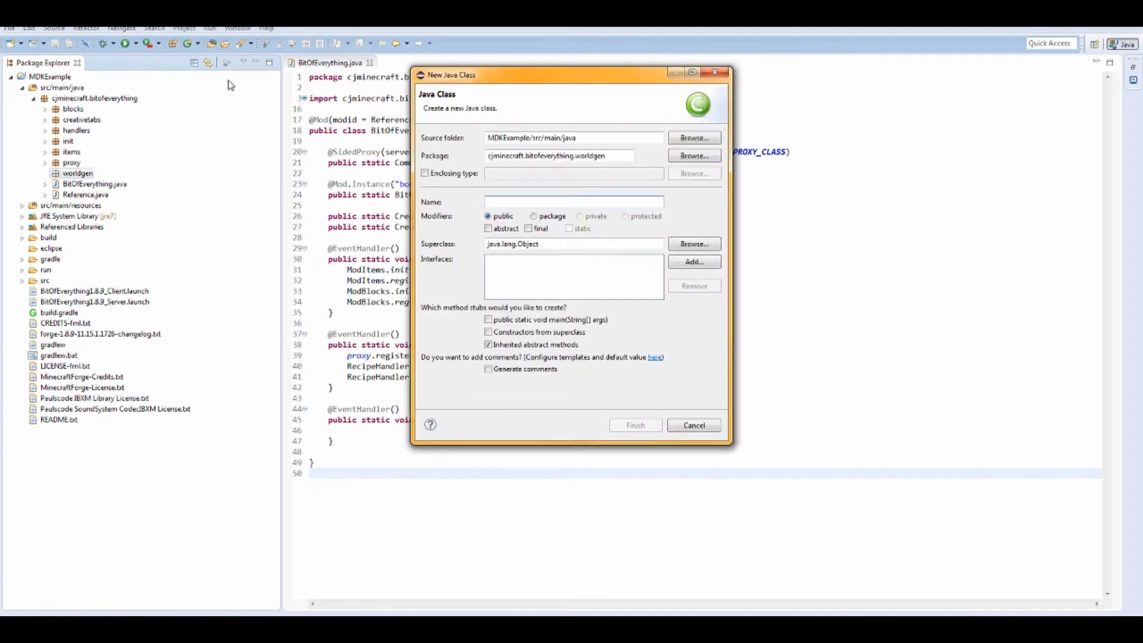
# - Create a class named OreGen in the worldgen package
pyautogui.write('O')
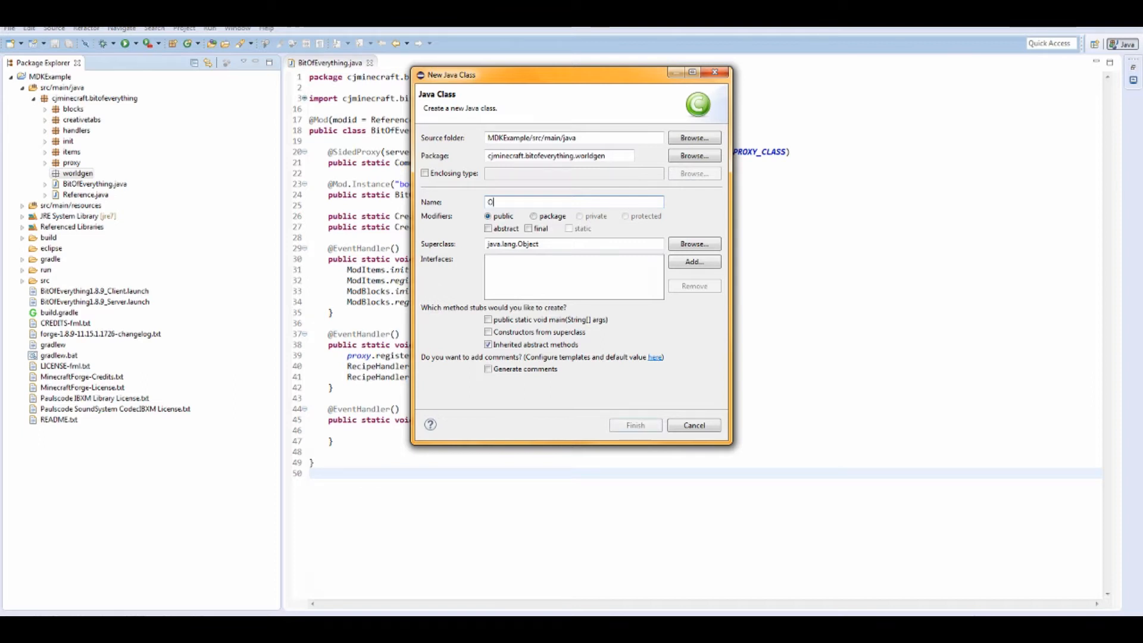
pyautogui.write('reGen')
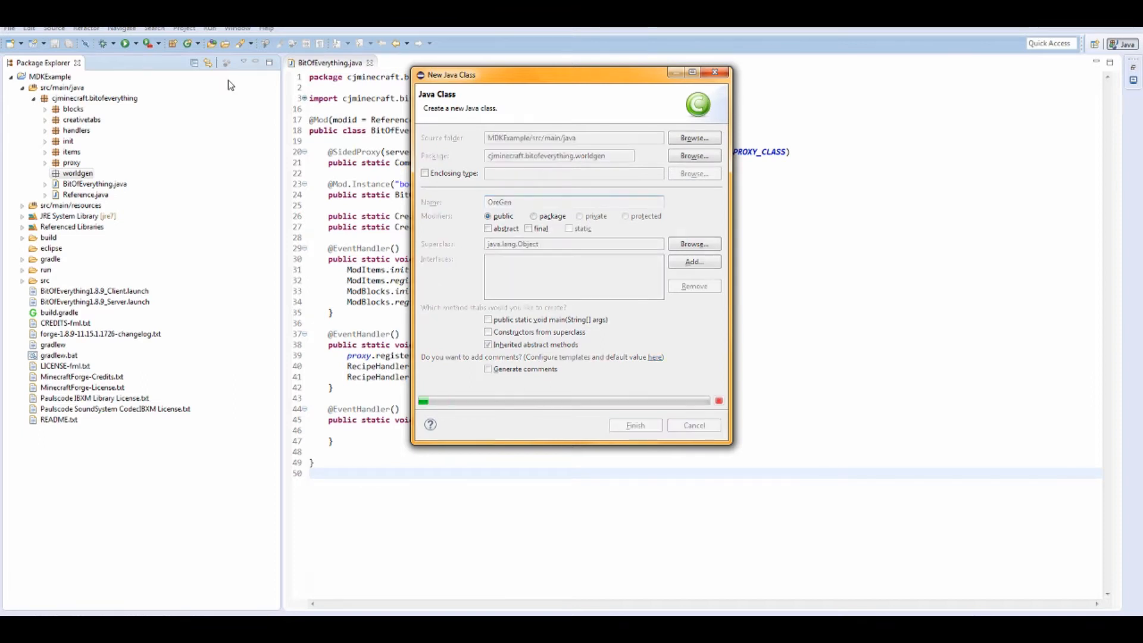
pyautogui.click(634, 425)
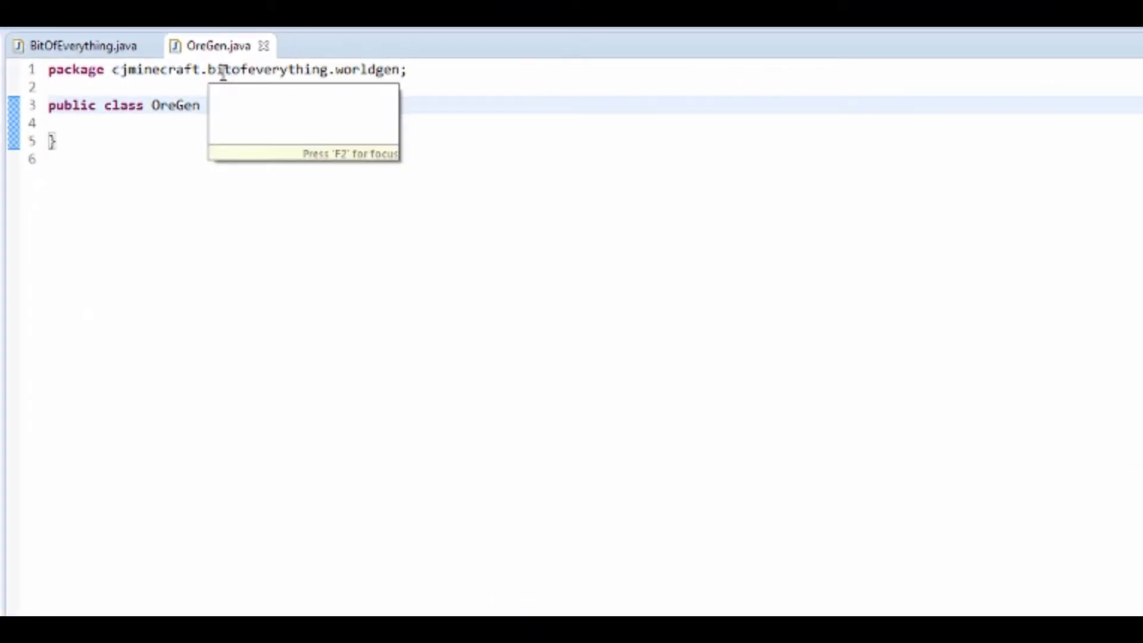
# - Declare OreGen implements IWorldGenerator, adding the generate override and Random import
pyautogui.write('implements IW')
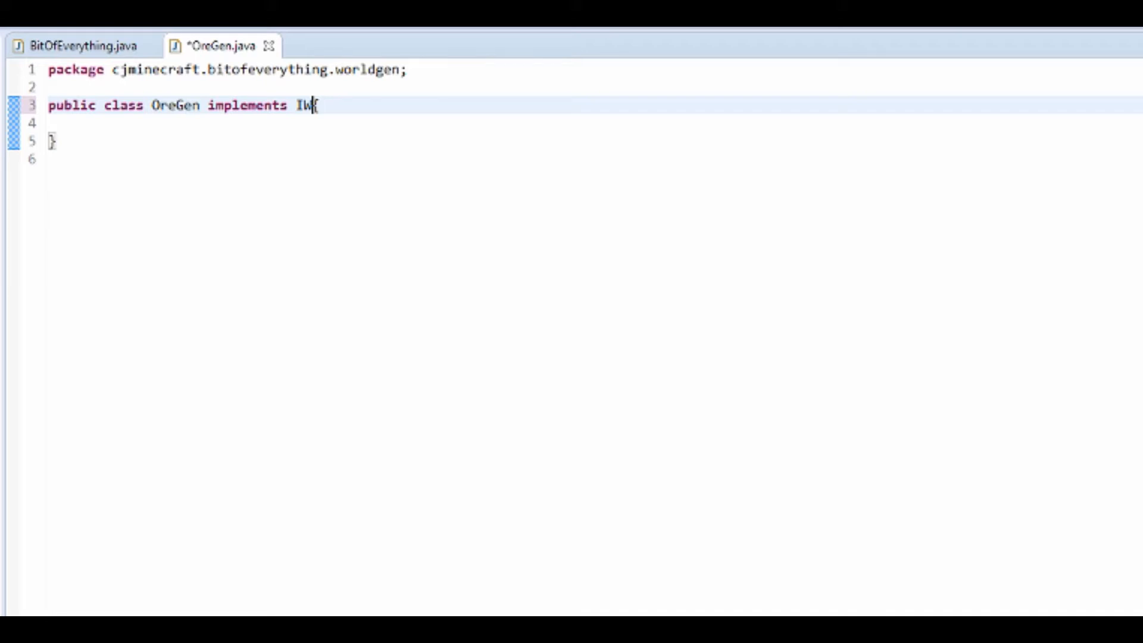
pyautogui.write('orld{')
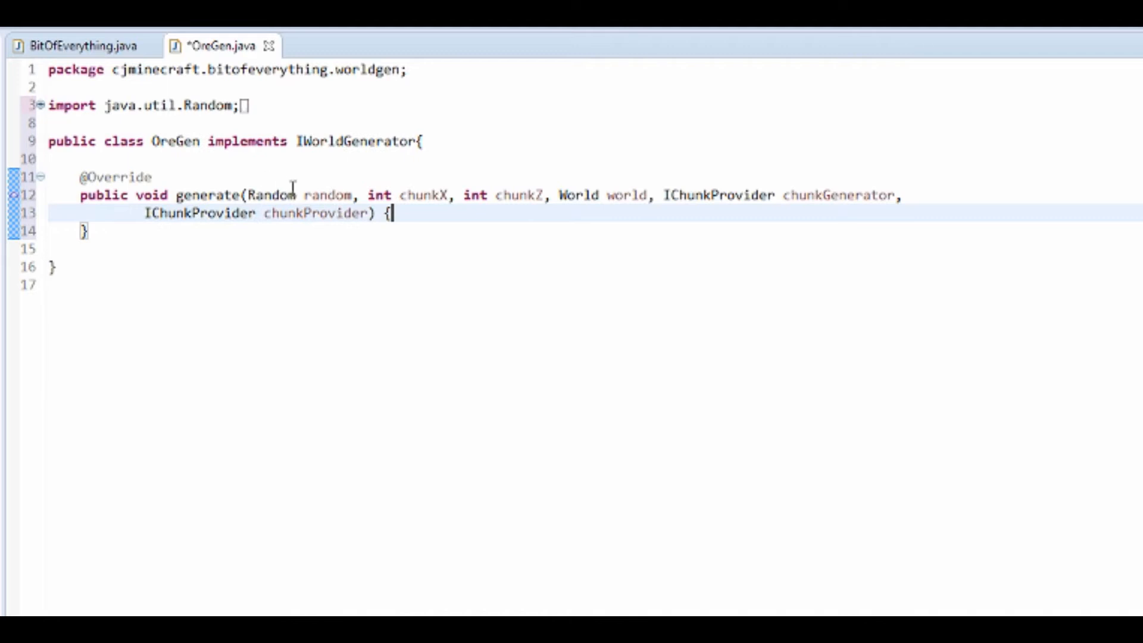
# - Add a switch on world.provider.getDimensionId() inside generate
pyautogui.press('Return')
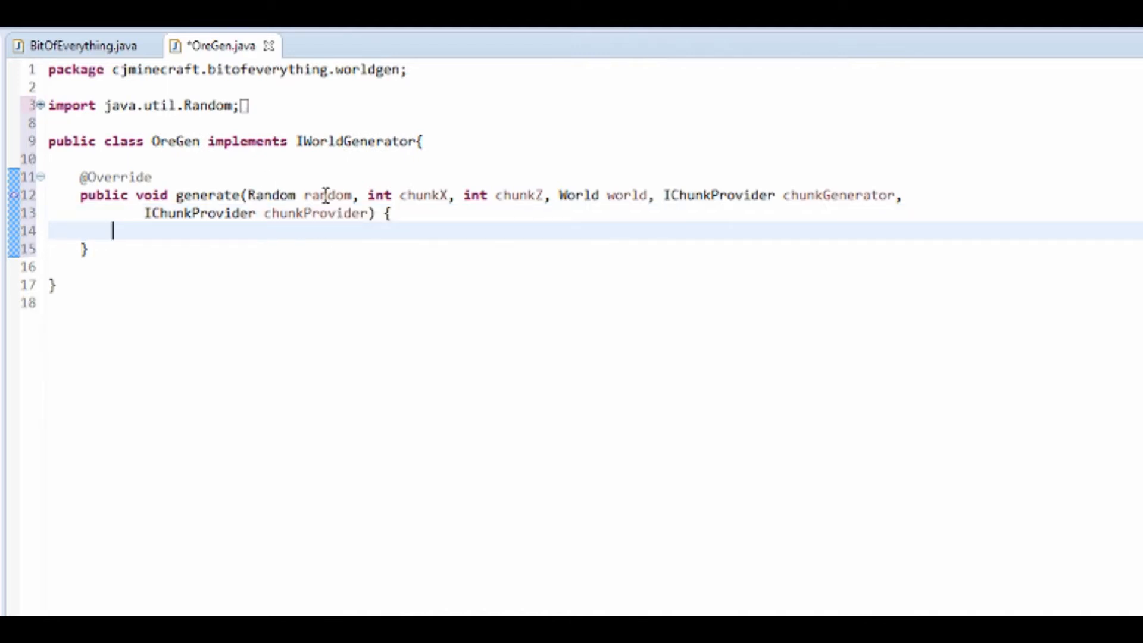
pyautogui.write('swith')
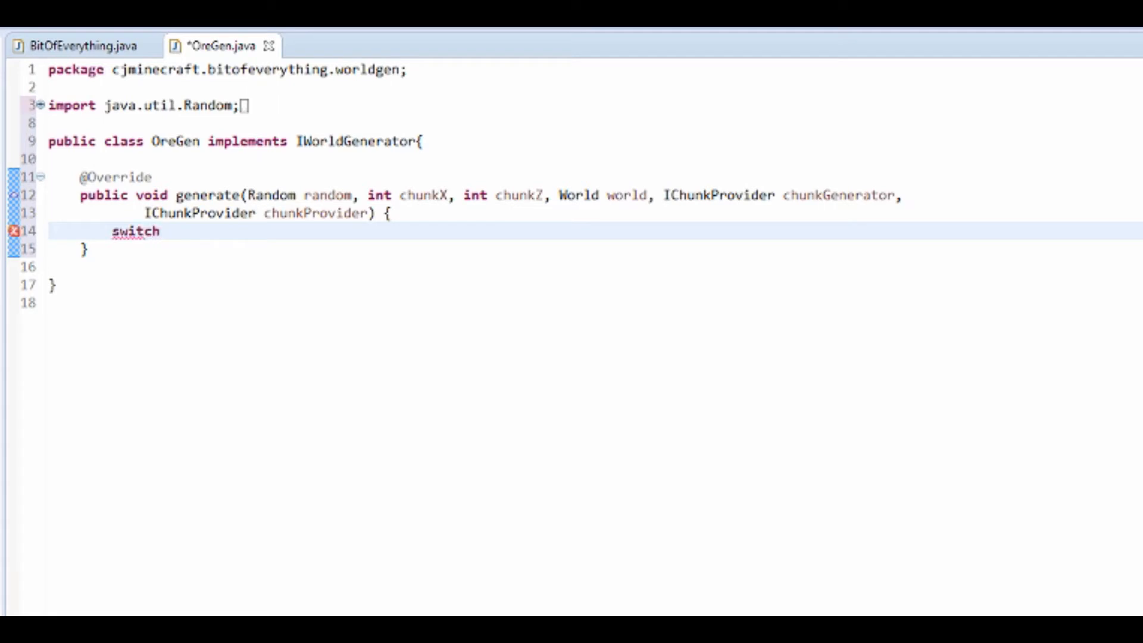
pyautogui.write('()')
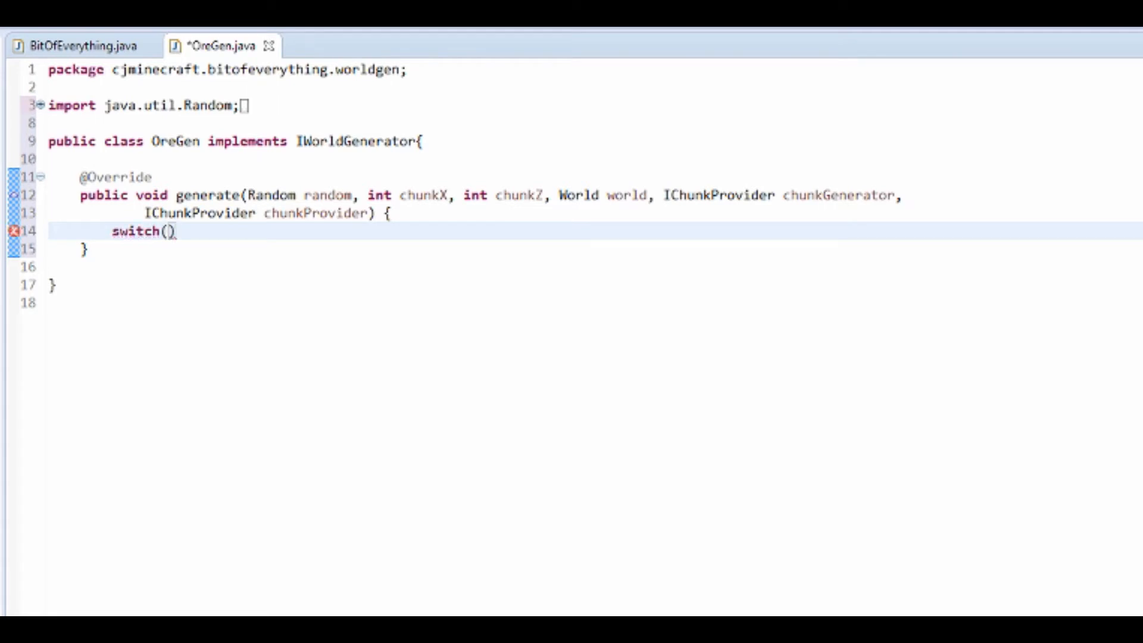
pyautogui.write('{')
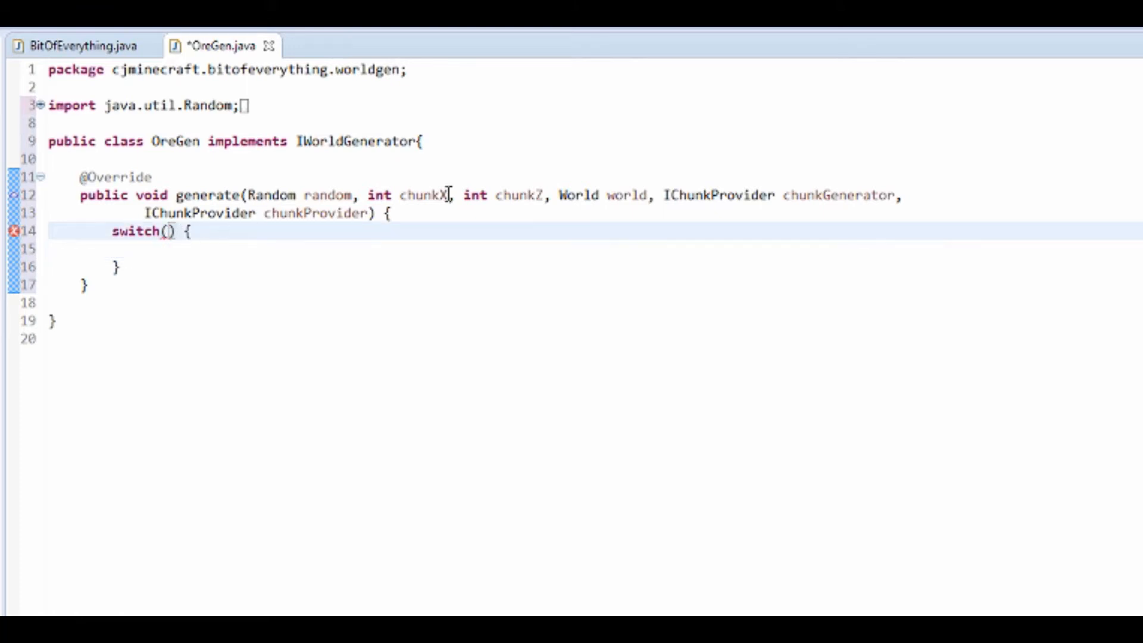
pyautogui.write('world.provider.getDimensionId(')
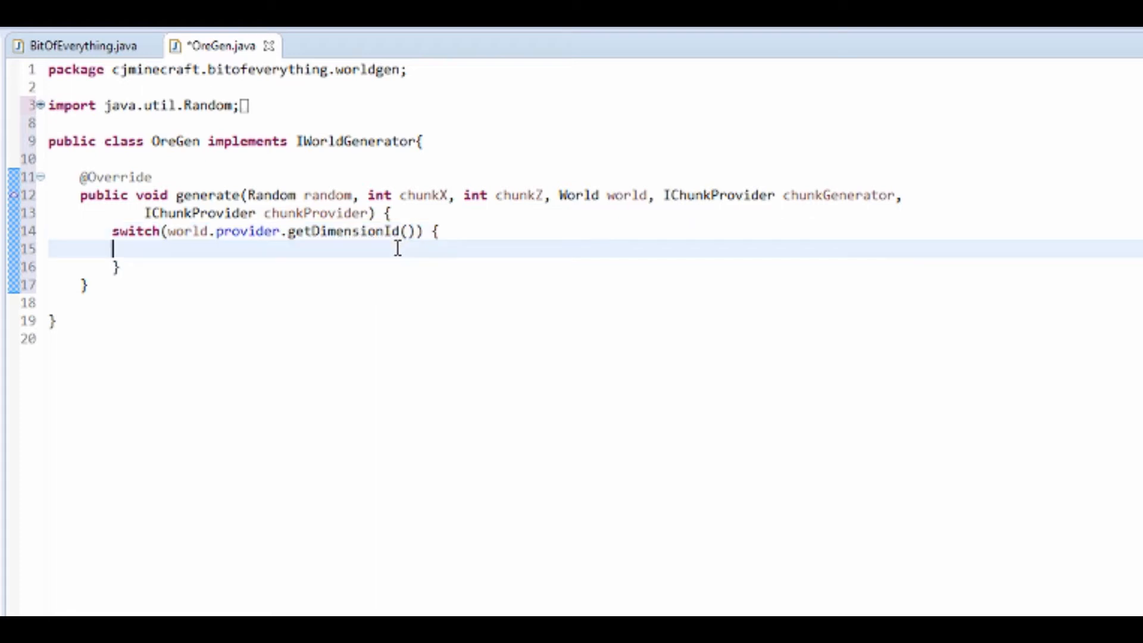
# - Add case 0 commented //Overworld Dimension, ending with break
pyautogui.write('cas')
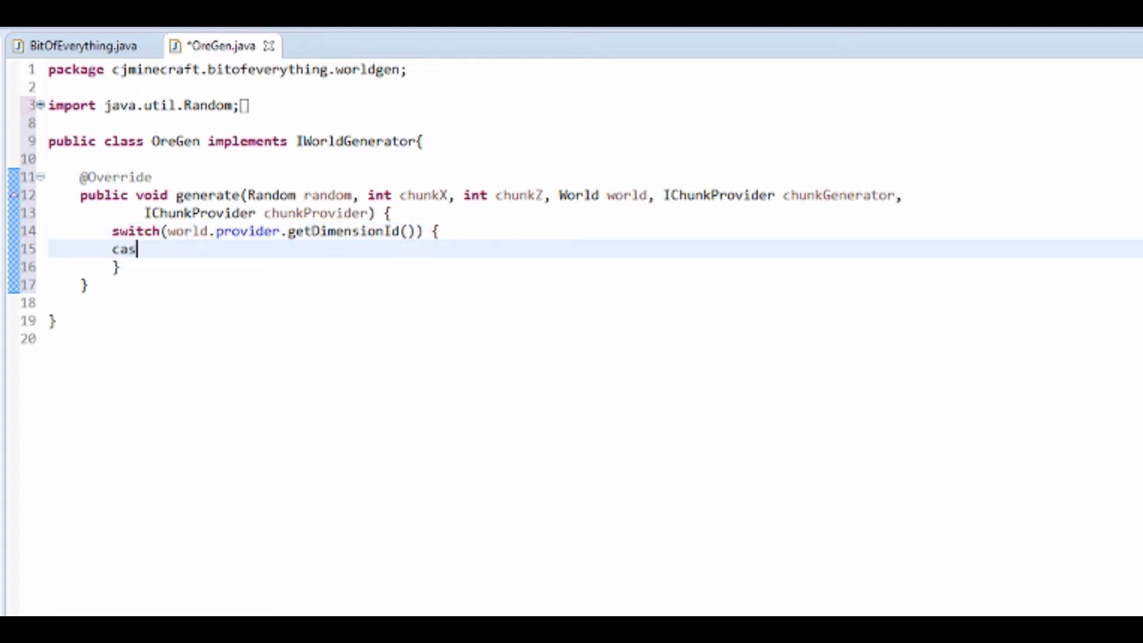
pyautogui.write('e')
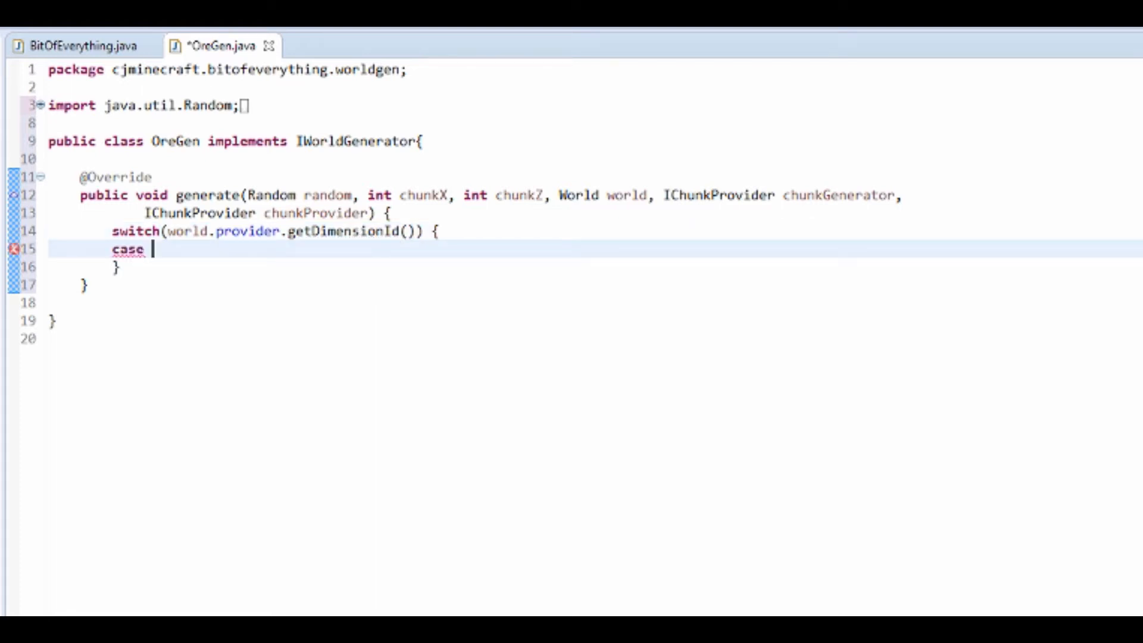
pyautogui.write('0:')
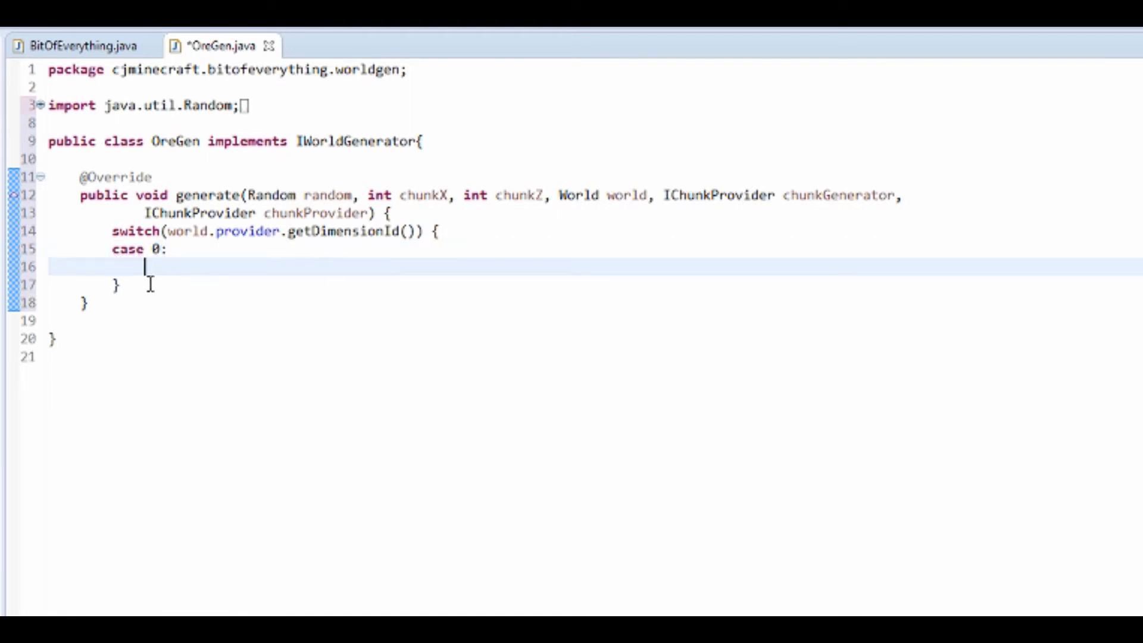
pyautogui.write('brea')
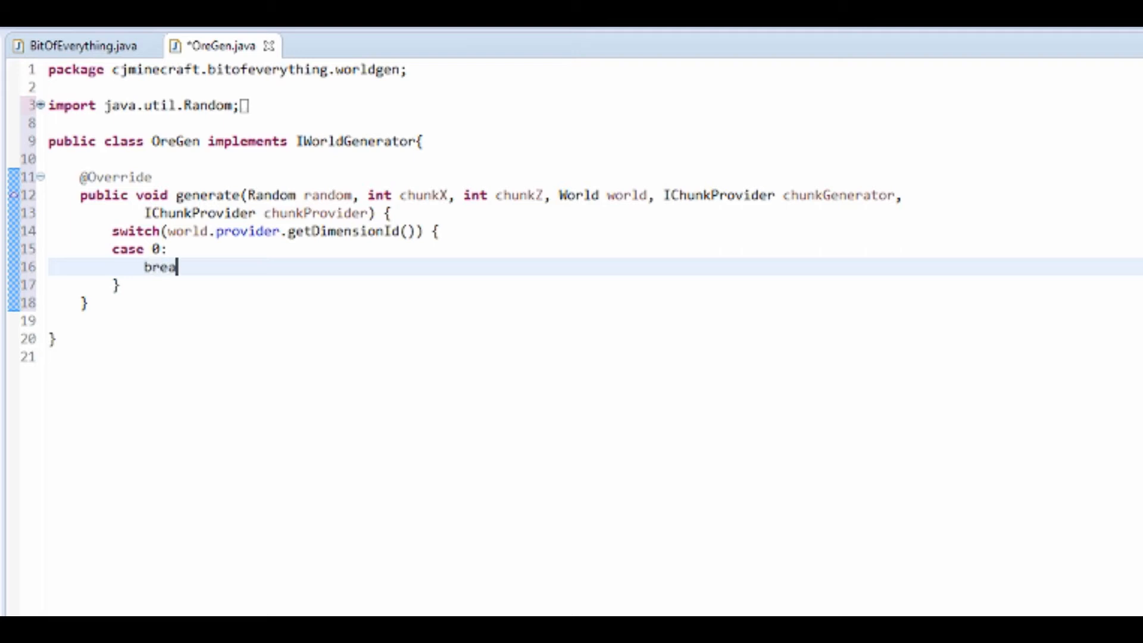
pyautogui.write('k;')
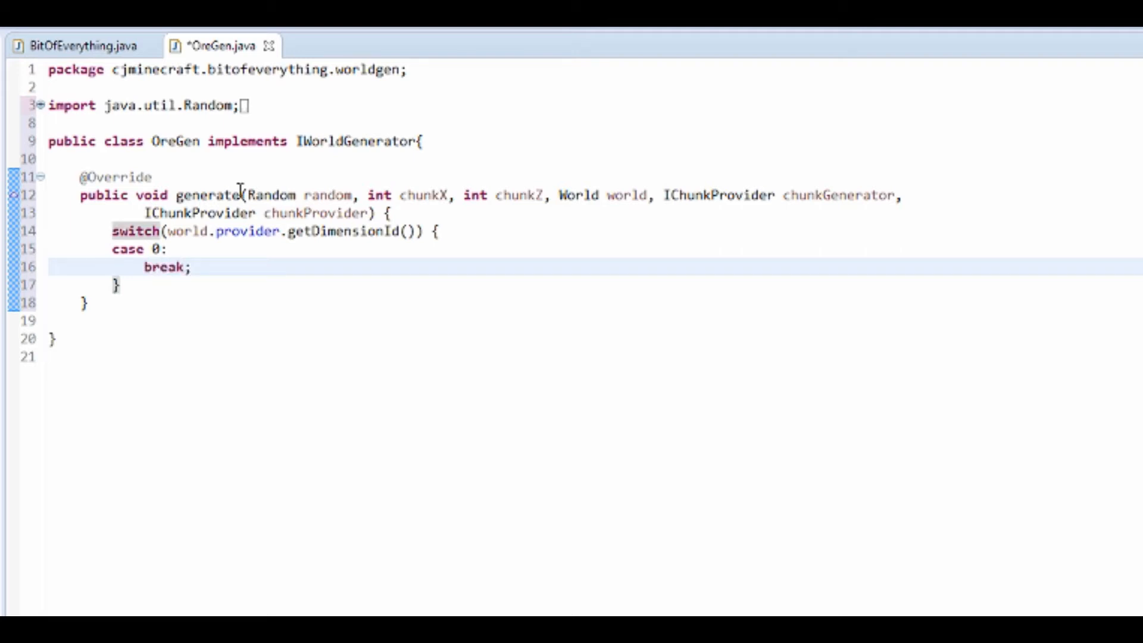
pyautogui.press('Enter')
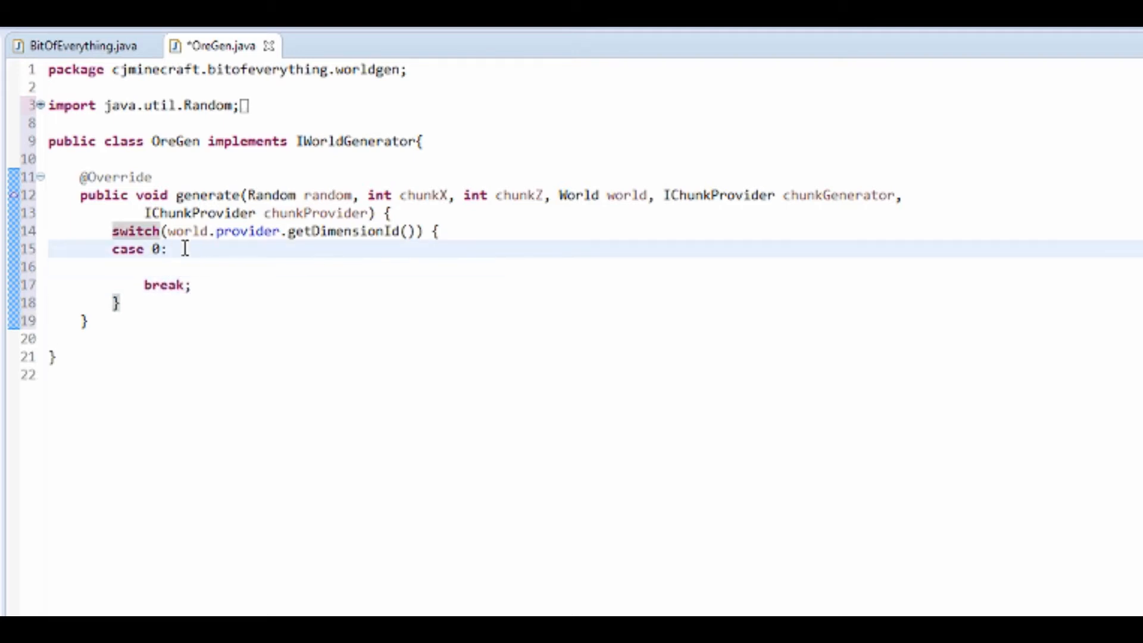
pyautogui.write('//O')
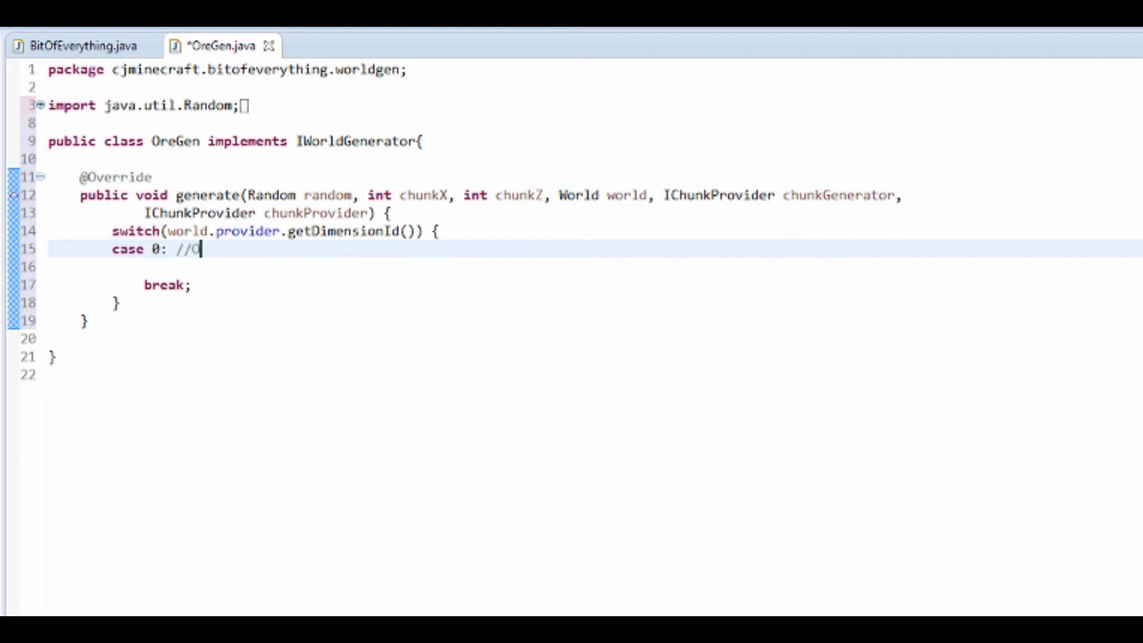
pyautogui.write('verworld D')
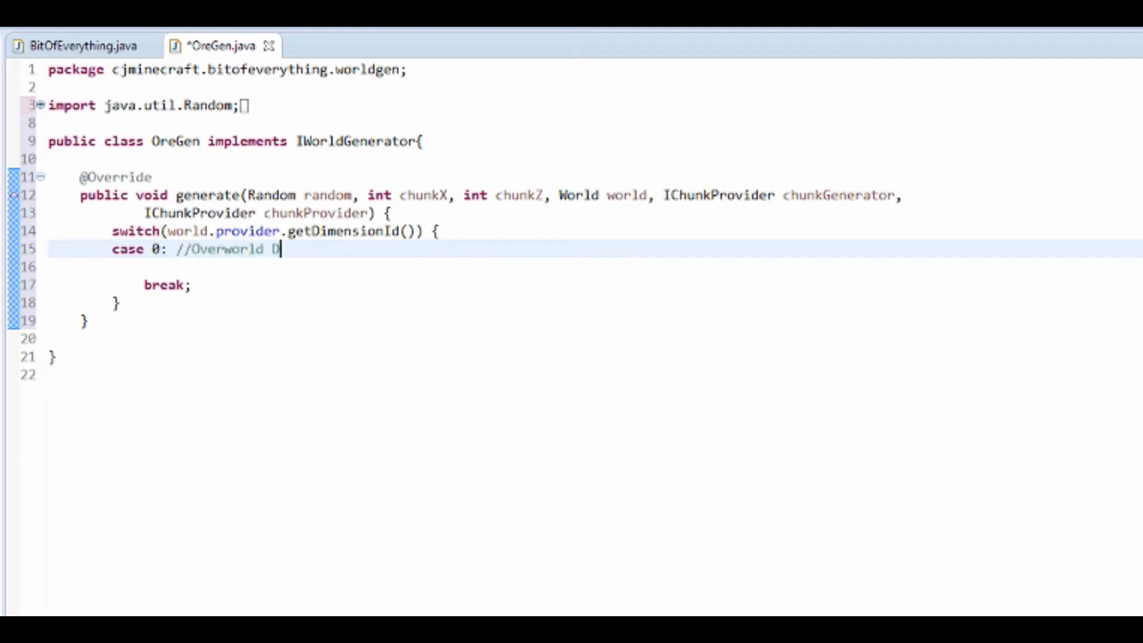
pyautogui.write('imension')
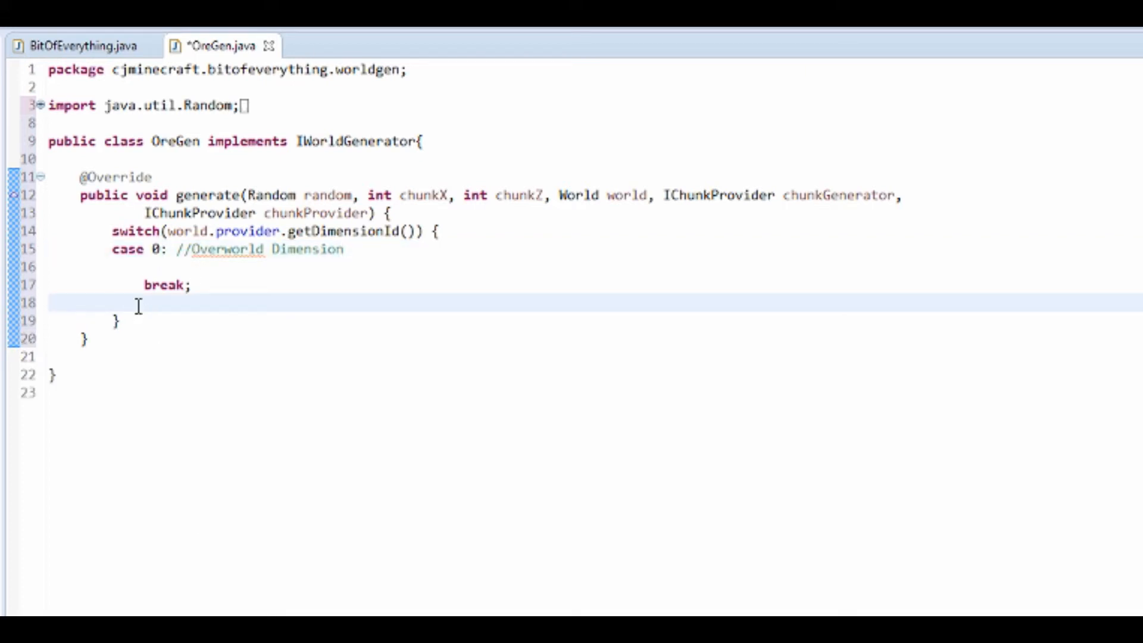
# - Add case 1 commented //End Dimension below the Overworld case
pyautogui.write('cs')
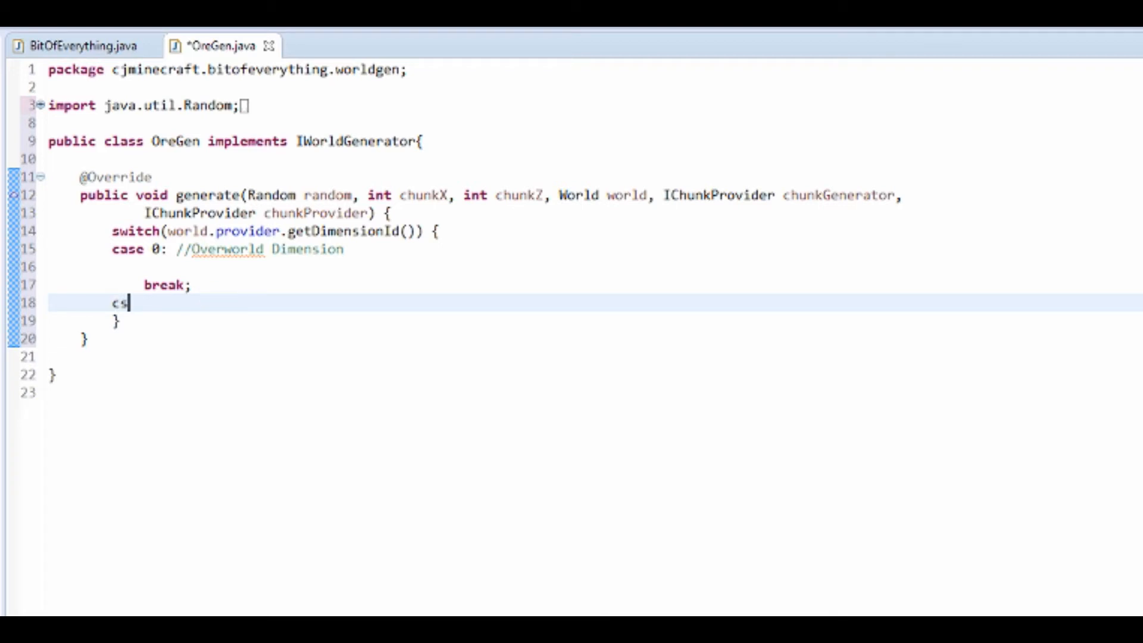
pyautogui.write('ase 1:')
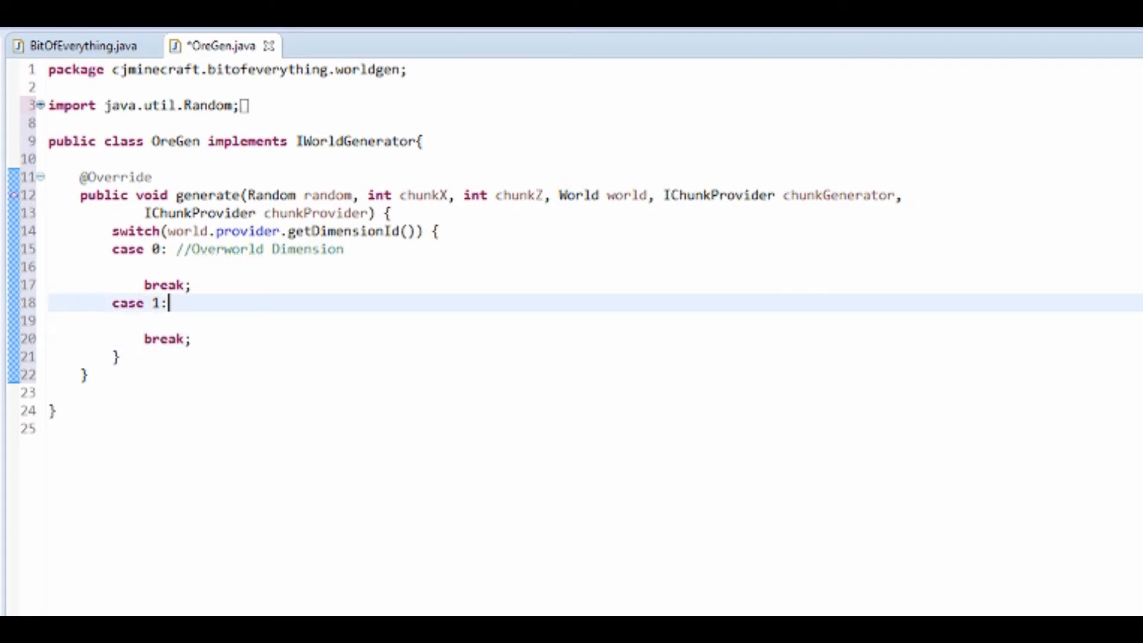
pyautogui.write('//End')
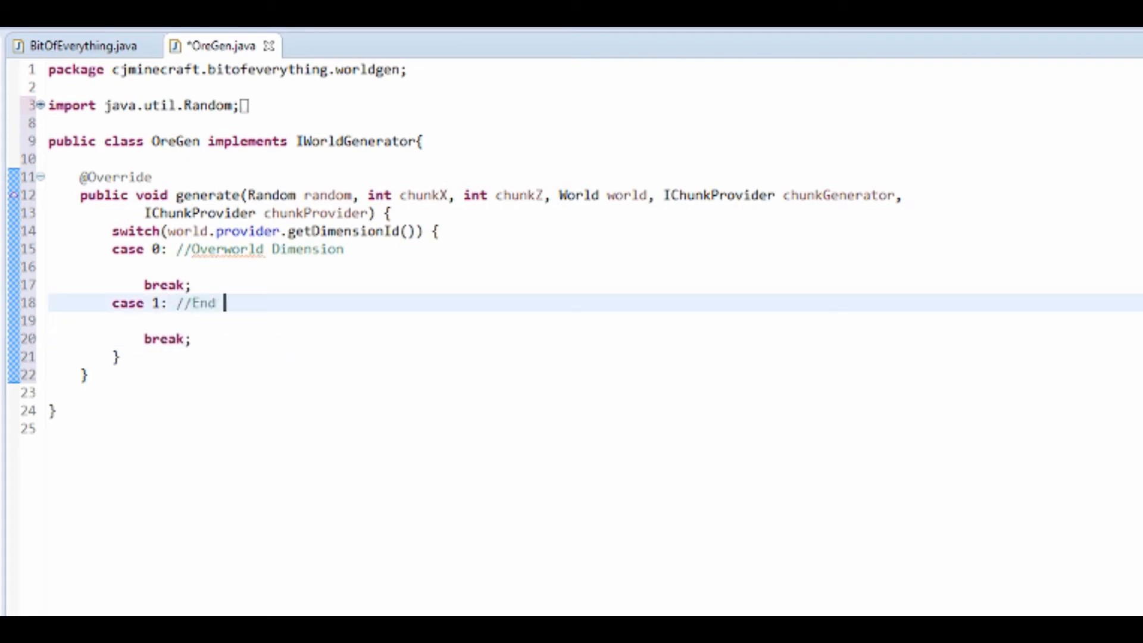
pyautogui.write('Dimensiop')
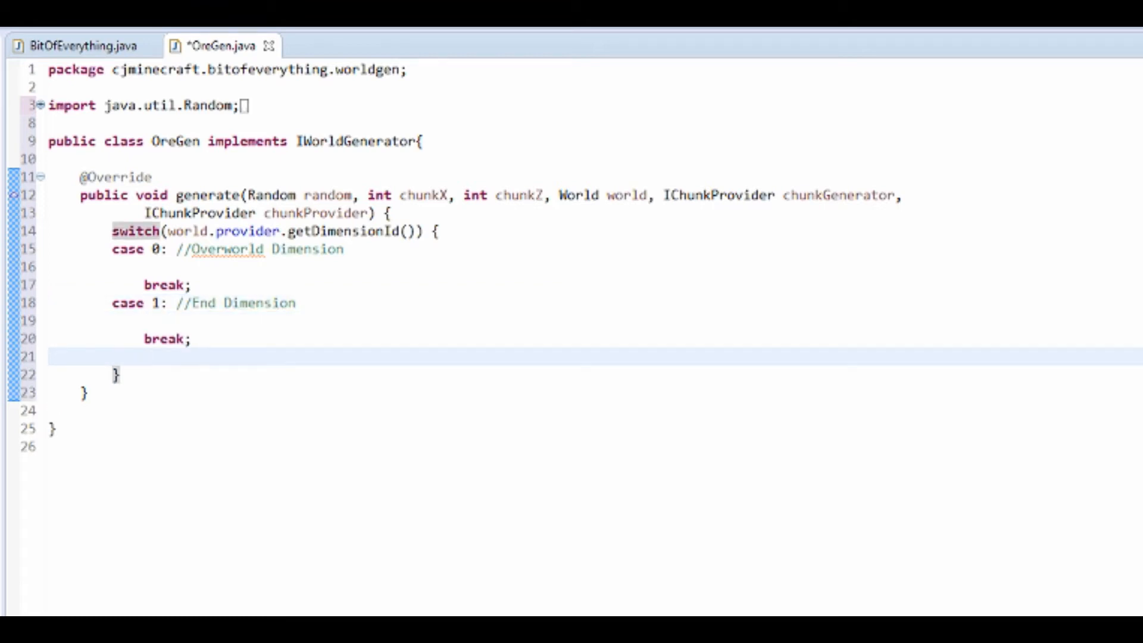
# - Add case -1 commented //Nether Dimension, with break statements
pyautogui.write('case -1:')
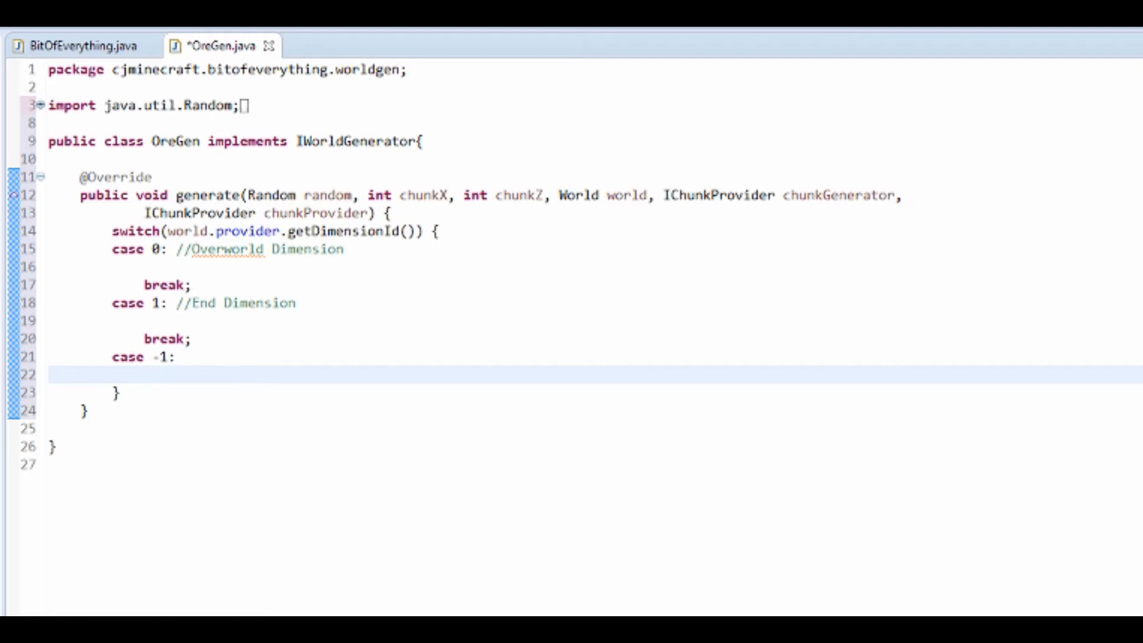
pyautogui.write('break')
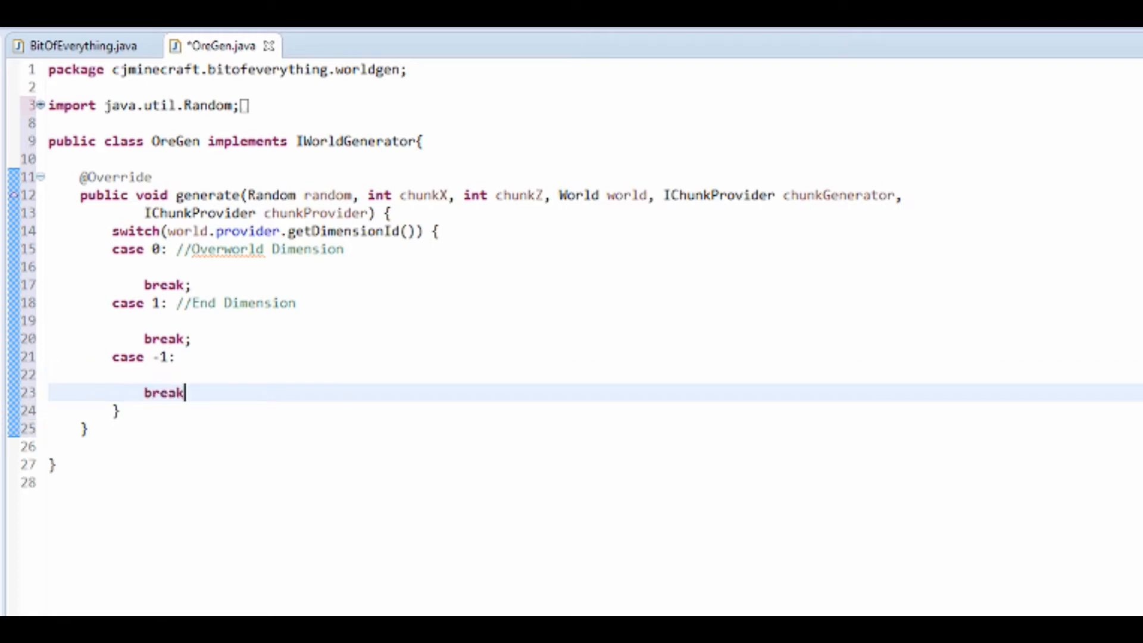
pyautogui.write('/')
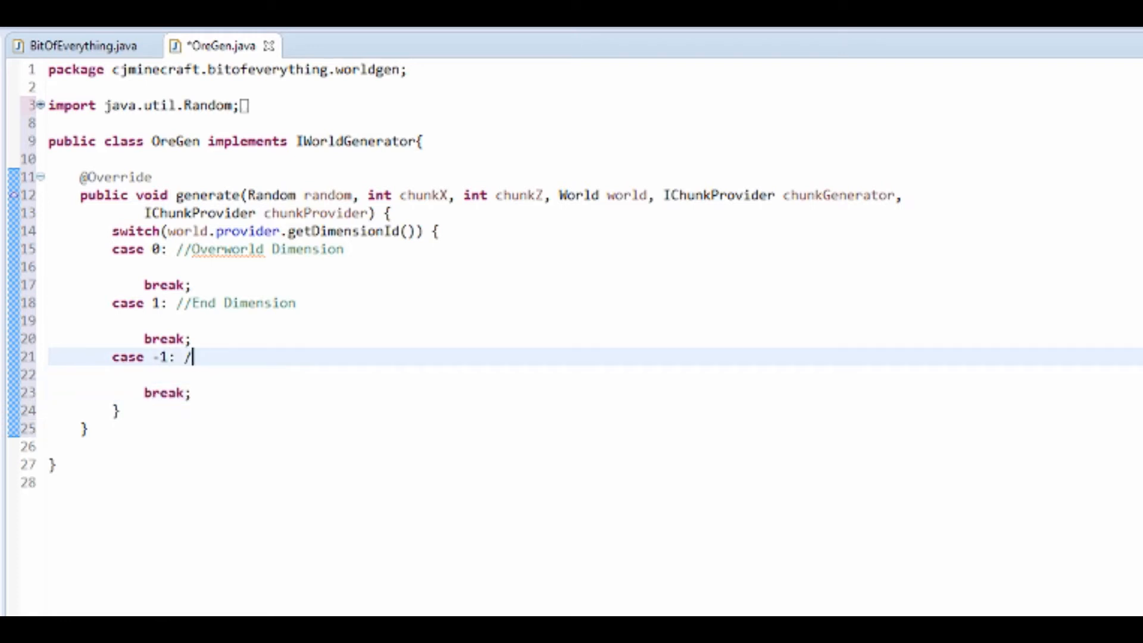
pyautogui.write('/Nether D')
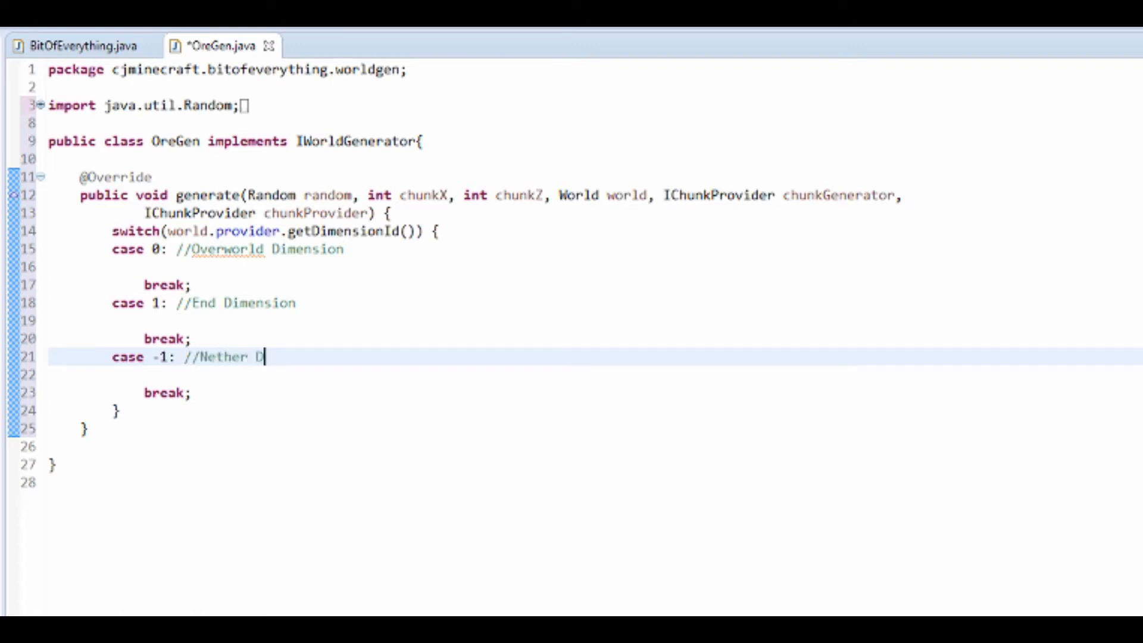
pyautogui.write('imension')
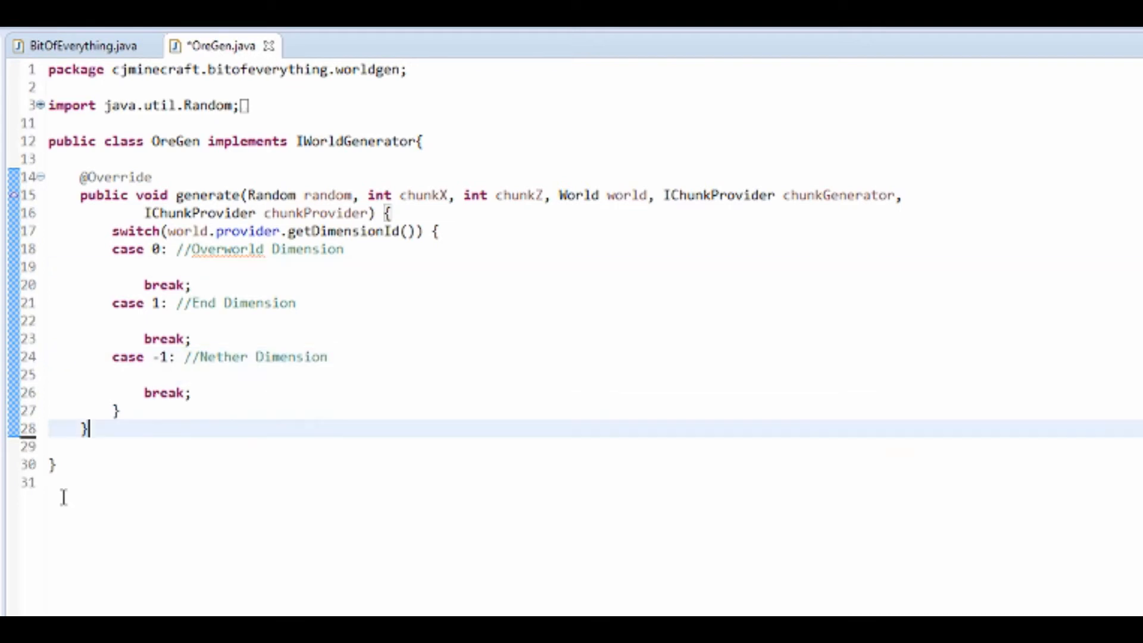
# - Add the field public WorldGenerator copperGenerator; below generate
pyautogui.press('ctrl+s')
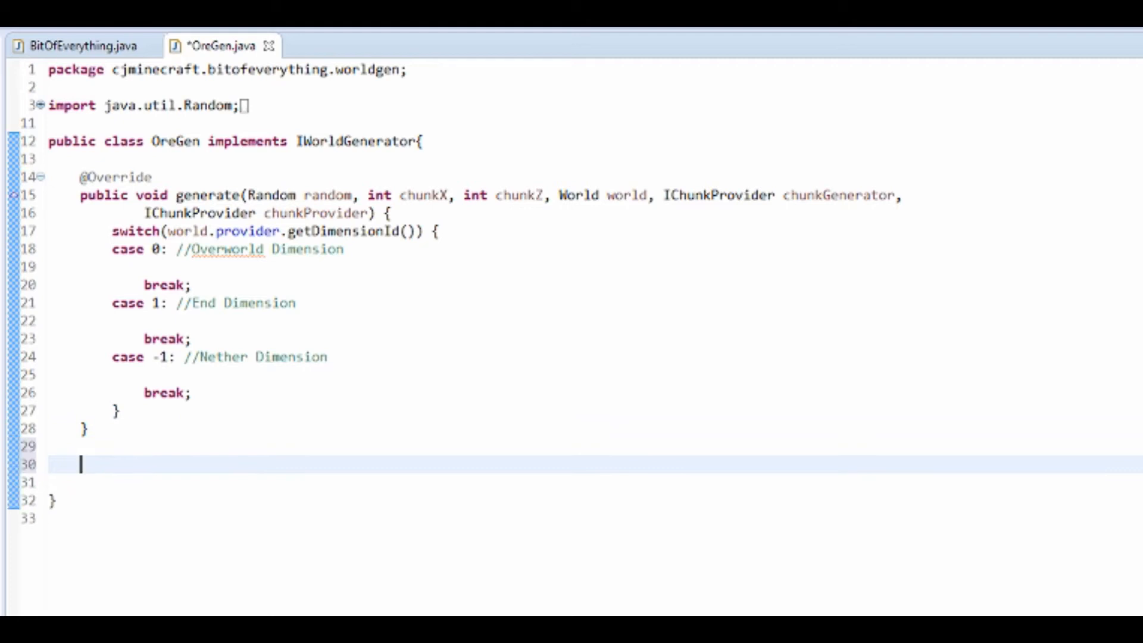
pyautogui.write('publci')
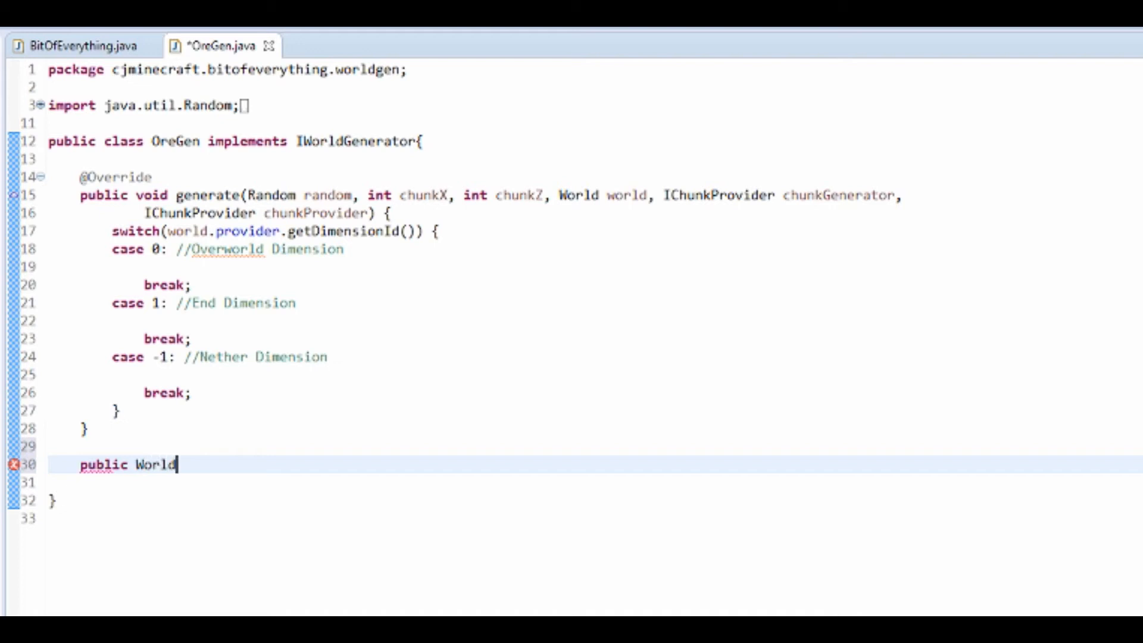
pyautogui.write('Generator c')
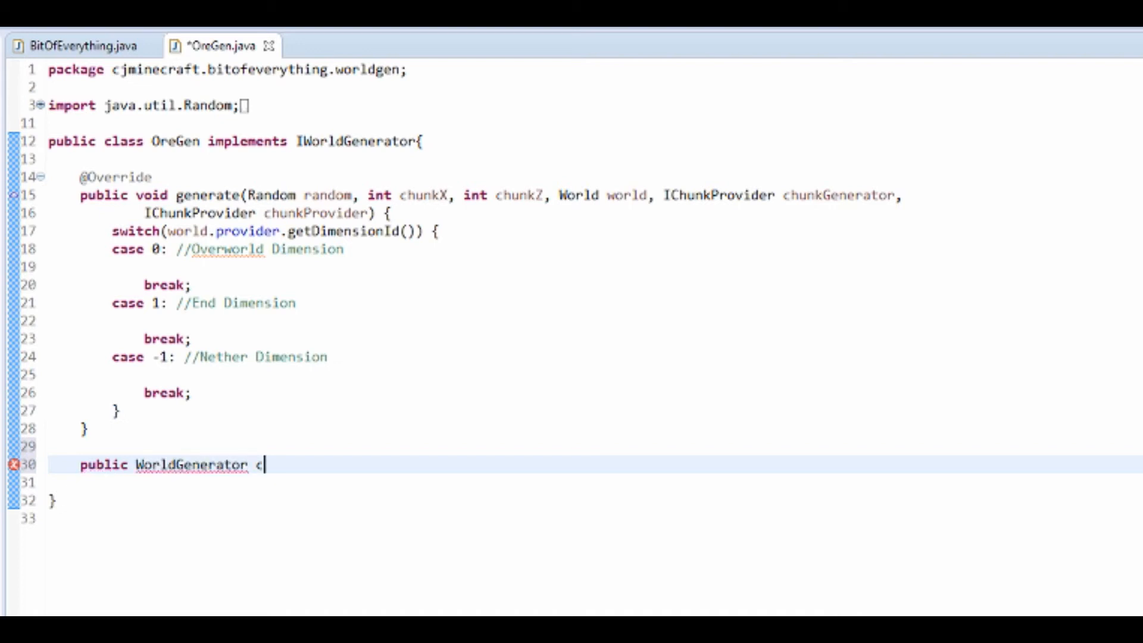
pyautogui.write('opperGenera')
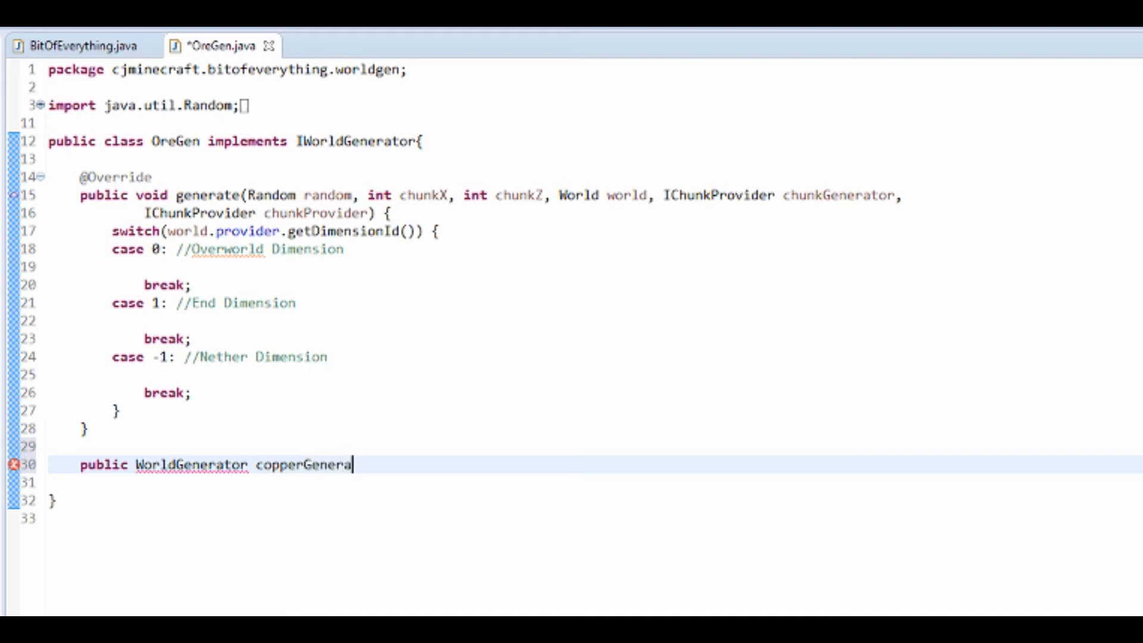
pyautogui.write('tor;')
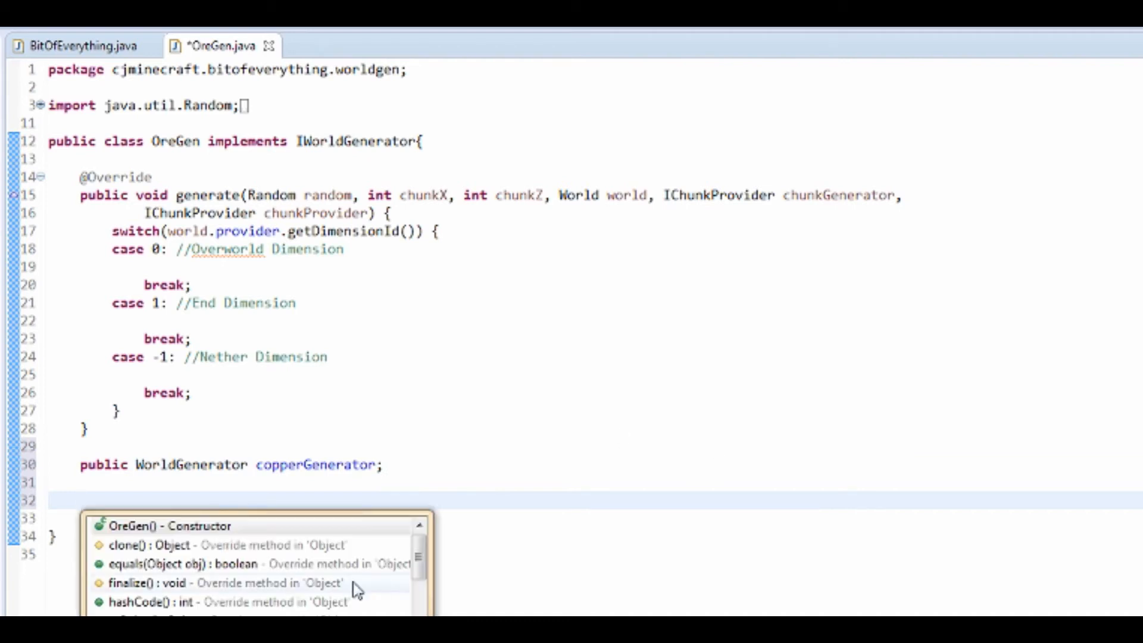
# - In the OreGen constructor, set copperGenerator = new WorldGenMinable(copper_ore default state, 8)
pyautogui.click(159, 525)
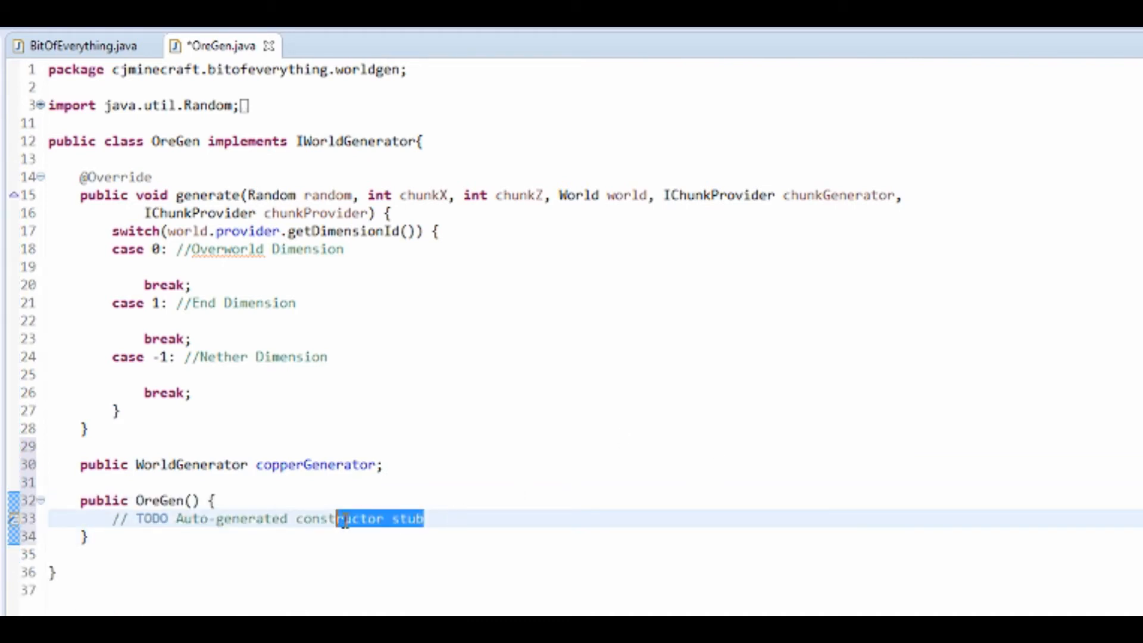
pyautogui.write('co')
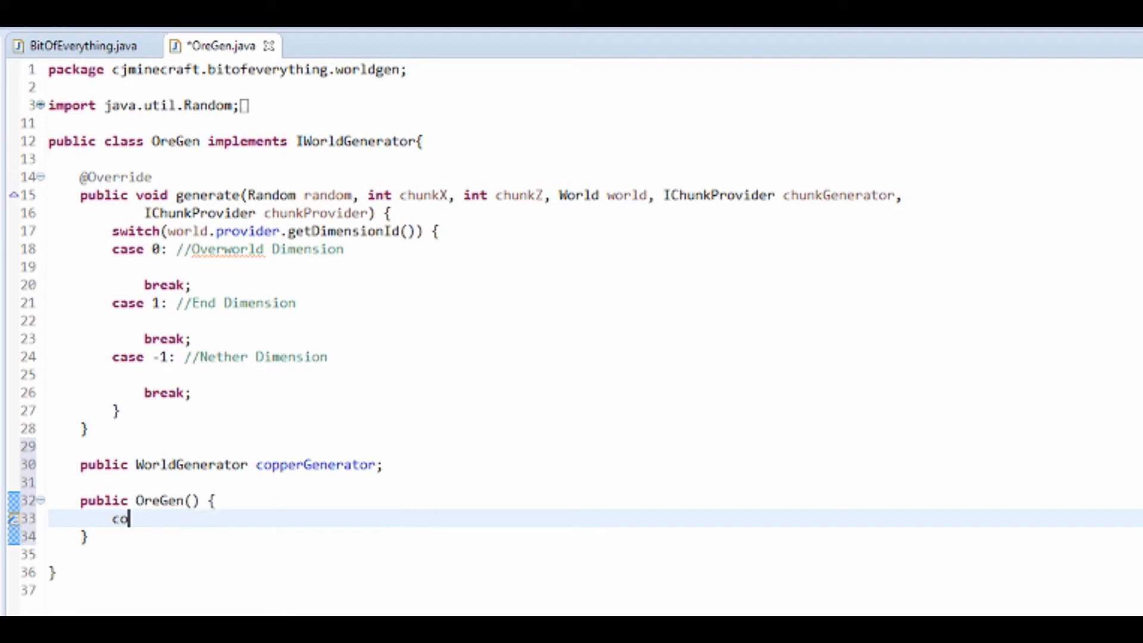
pyautogui.write('pperGenerator')
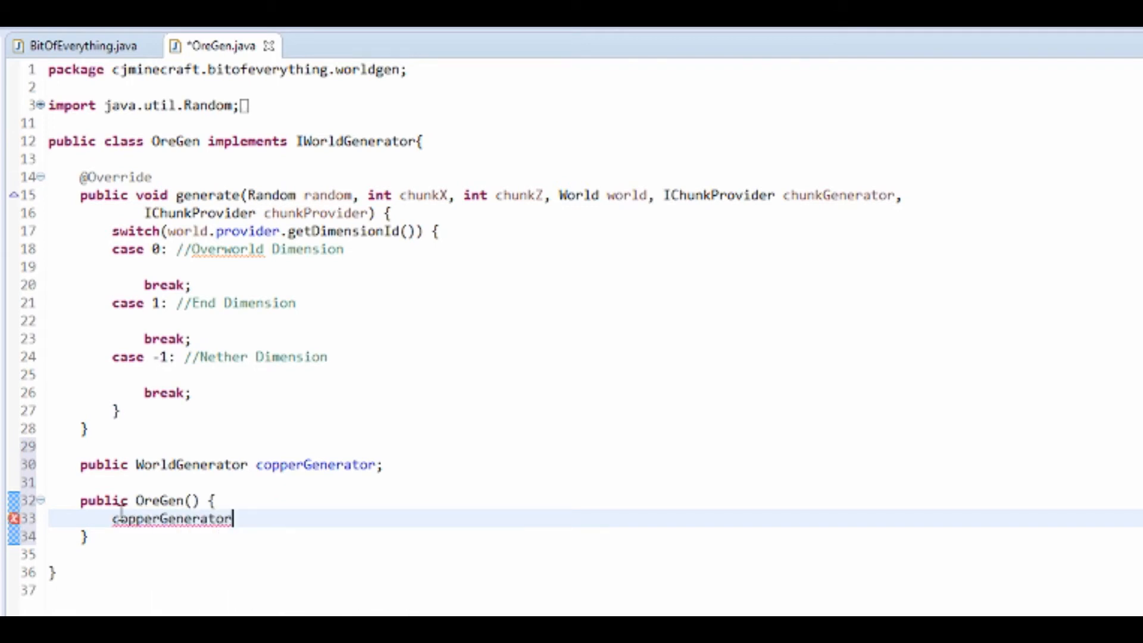
pyautogui.write('= new WorldGenMin')
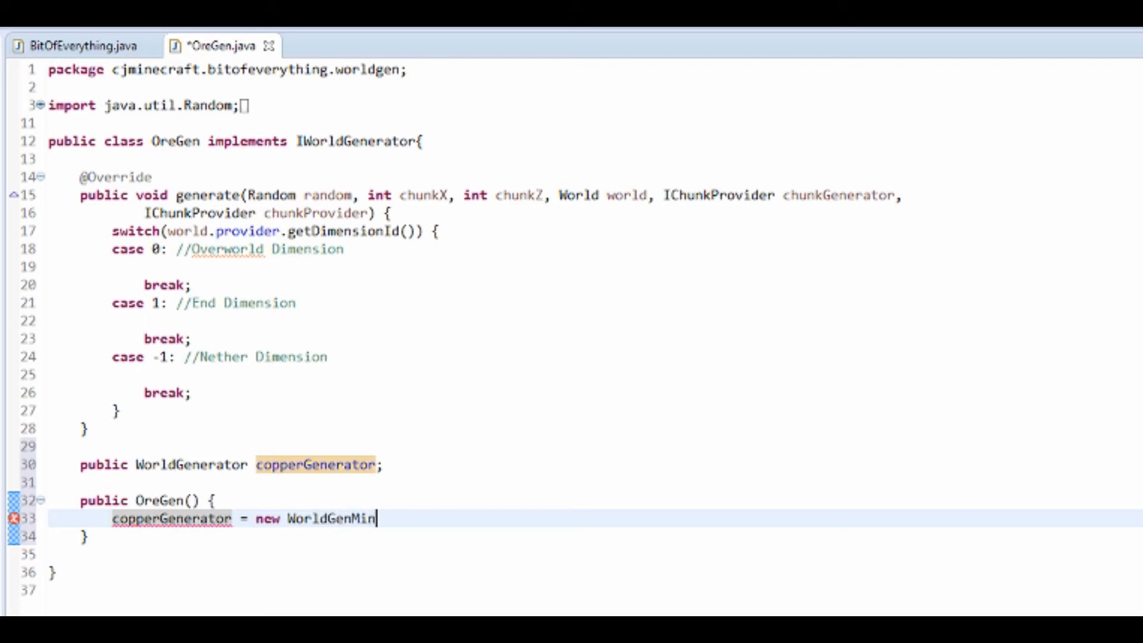
pyautogui.write('able')
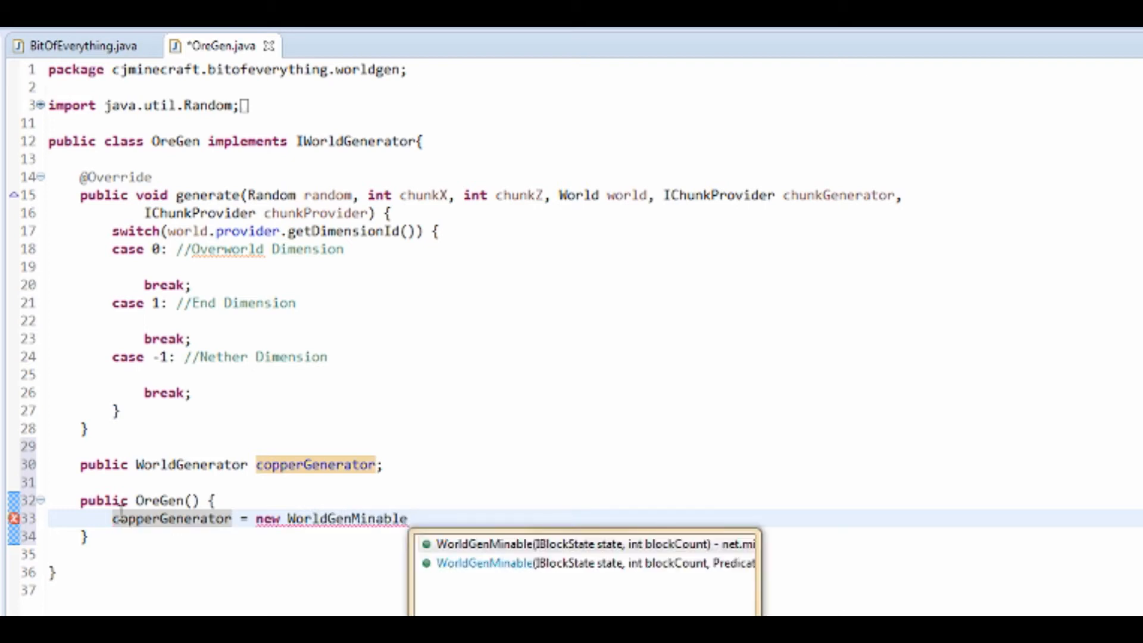
pyautogui.click(583, 545)
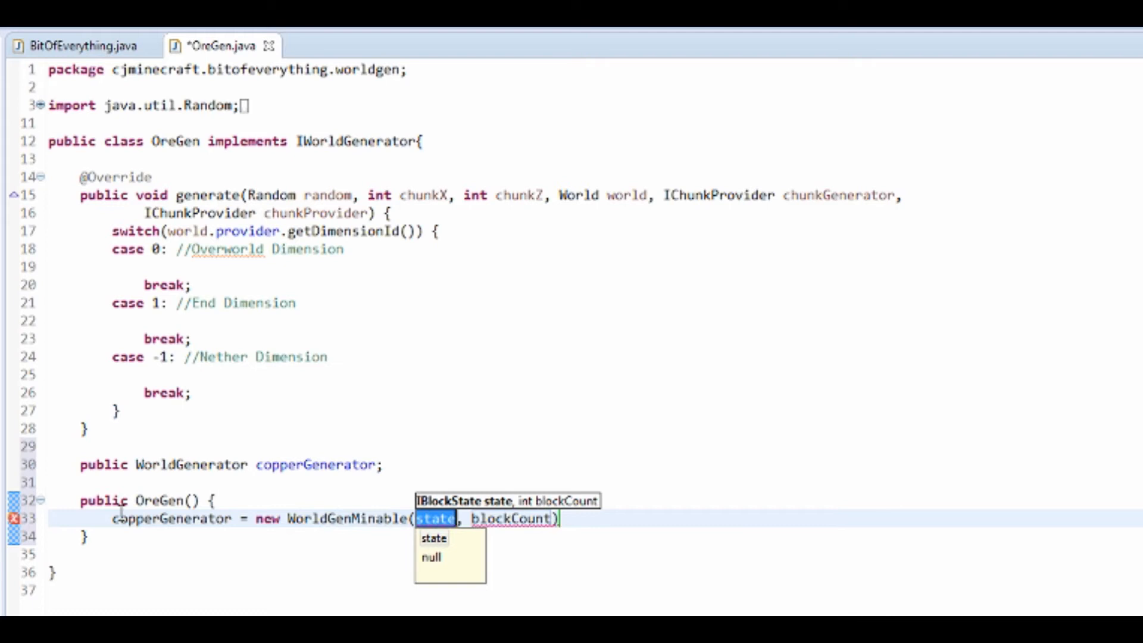
pyautogui.write('ModBlocks.copper_or')
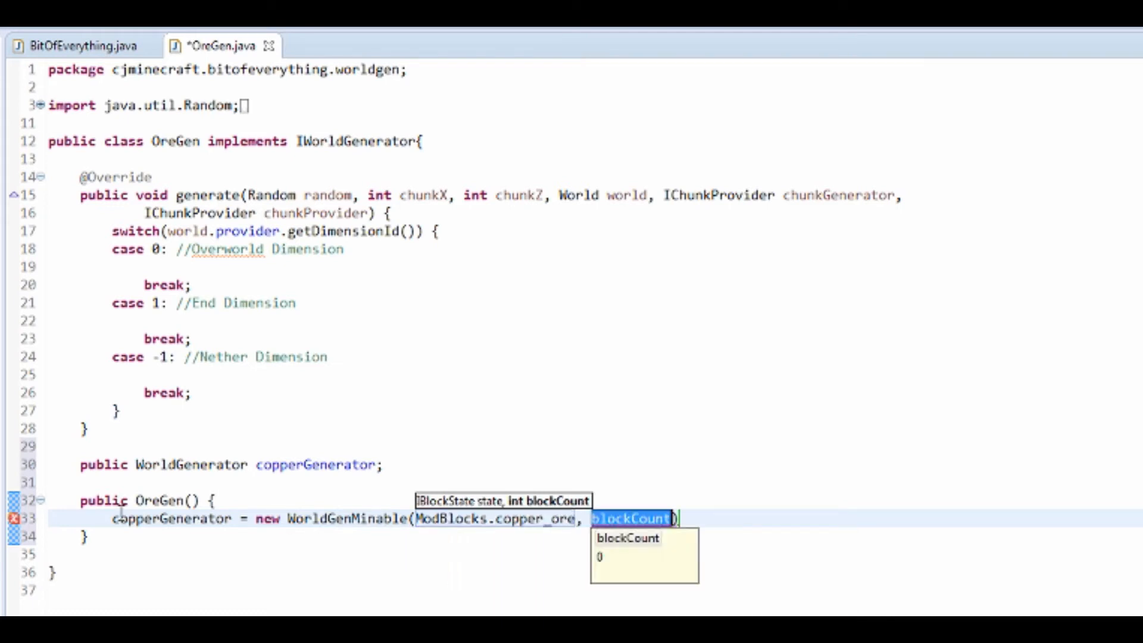
pyautogui.write('8')
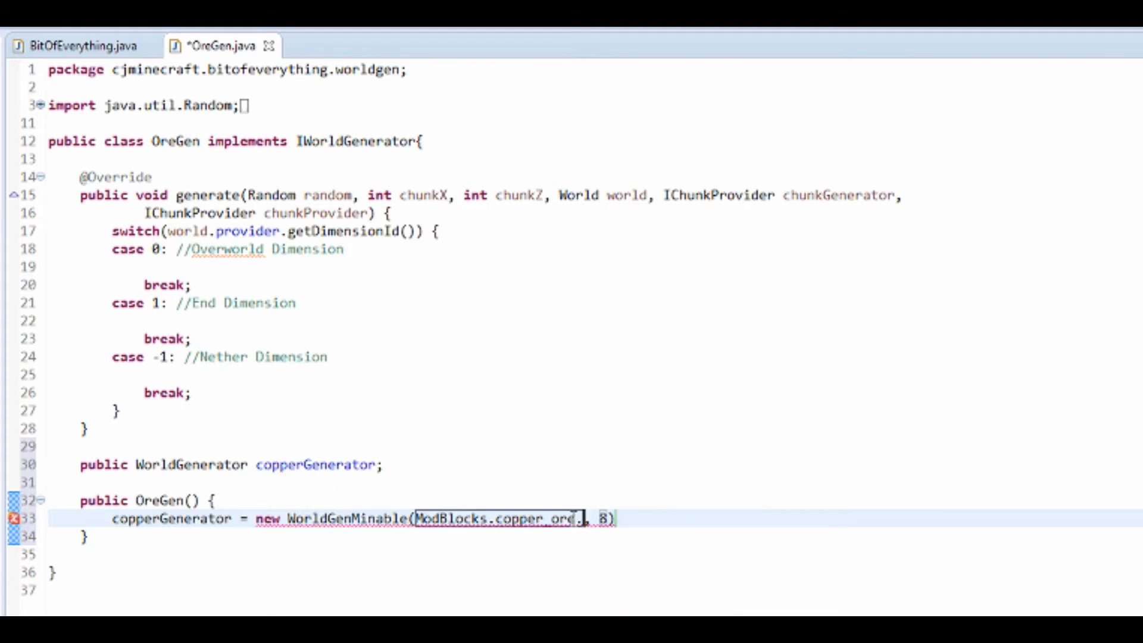
pyautogui.write('.getDefaultState()')
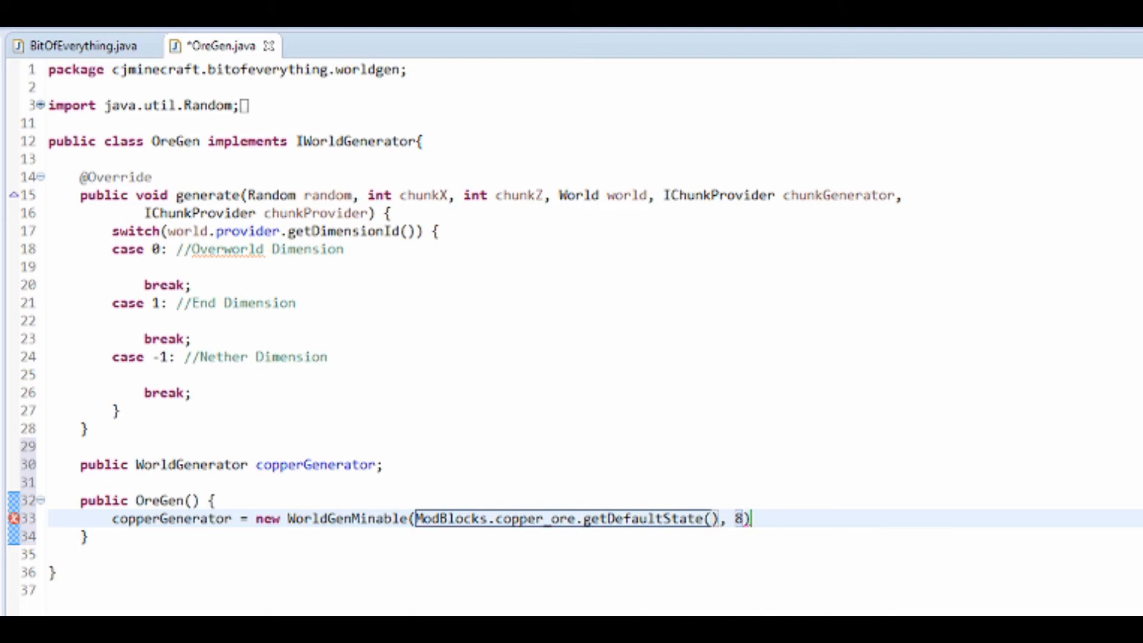
pyautogui.press('ctrl+s')
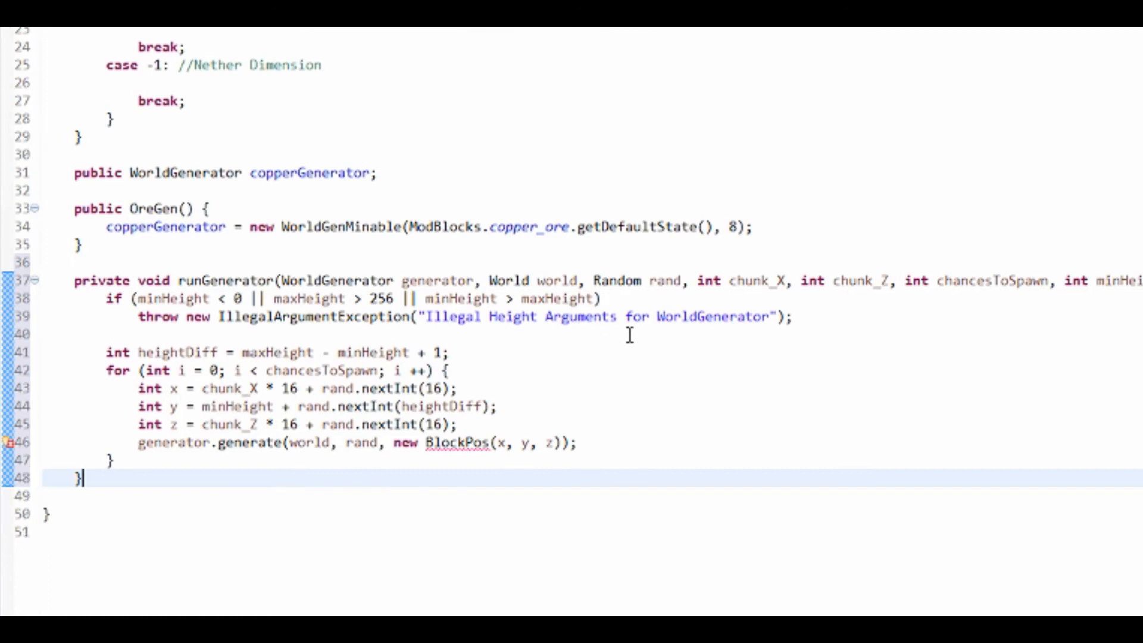
pyautogui.moveTo(950, 326)
pyautogui.write('this.')
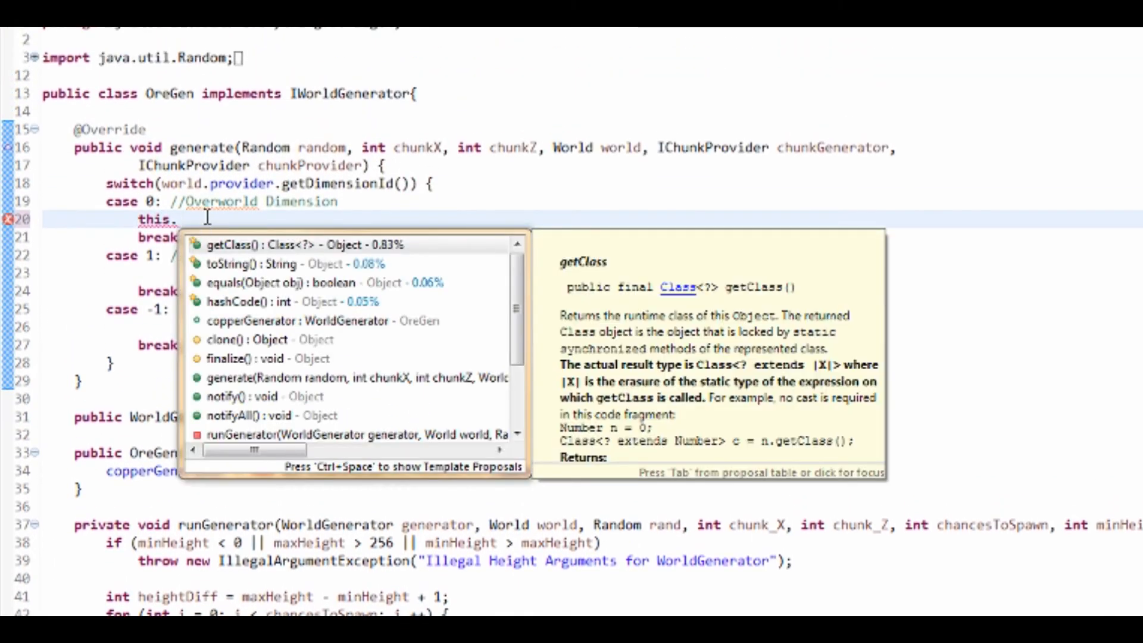
# - Under case 0, call runGenerator with copperGenerator and 20 chances per chunk
pyautogui.write('ge')
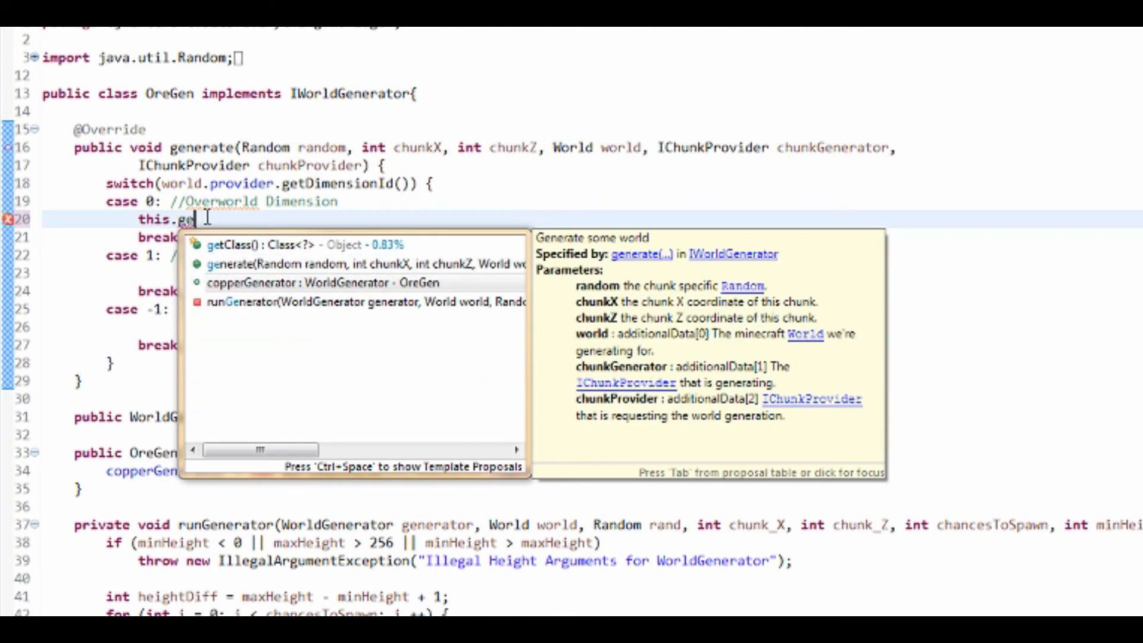
pyautogui.click(364, 302)
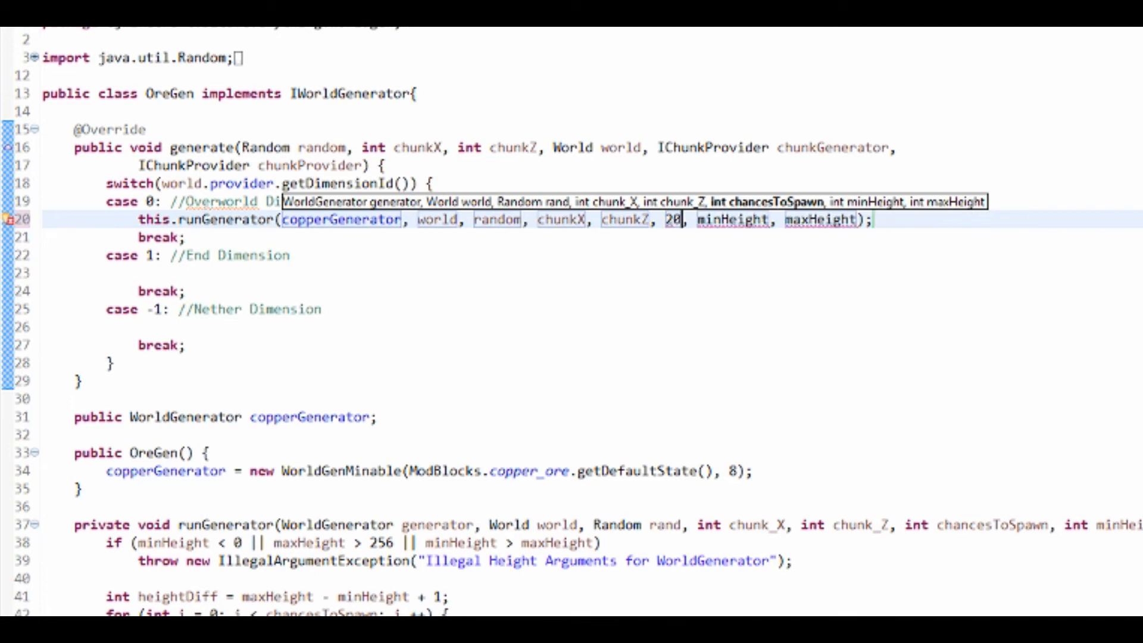
pyautogui.write('0')
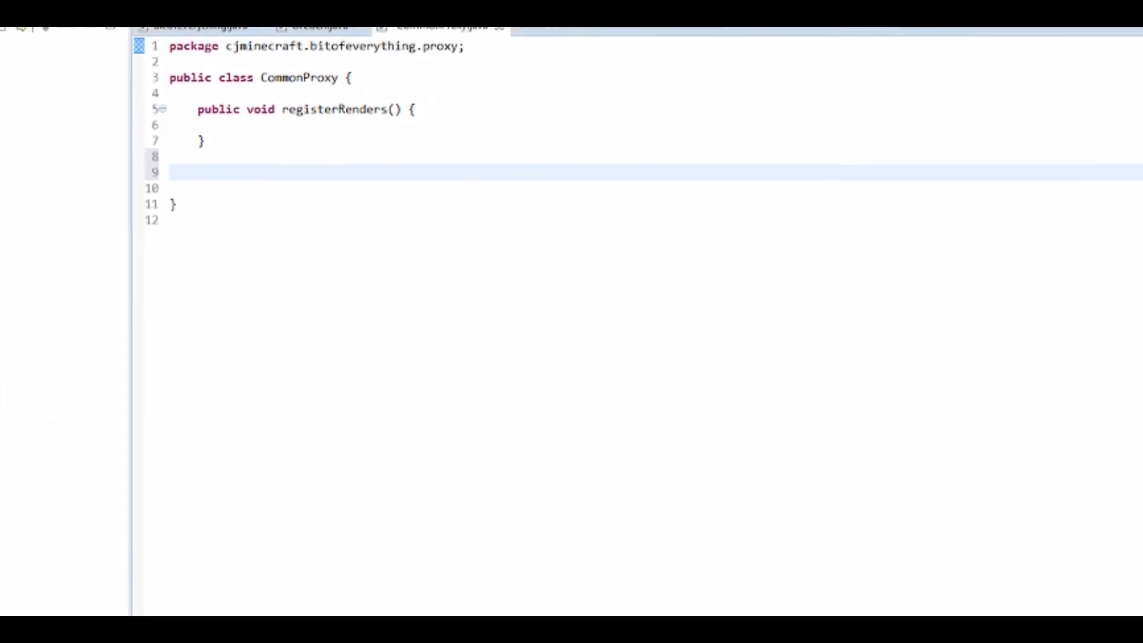
# - Add registerWorldGenerators() calling GameRegistry.registerWorldGenerator(new OreGen(), 0) to CommonProxy
pyautogui.write('public void')
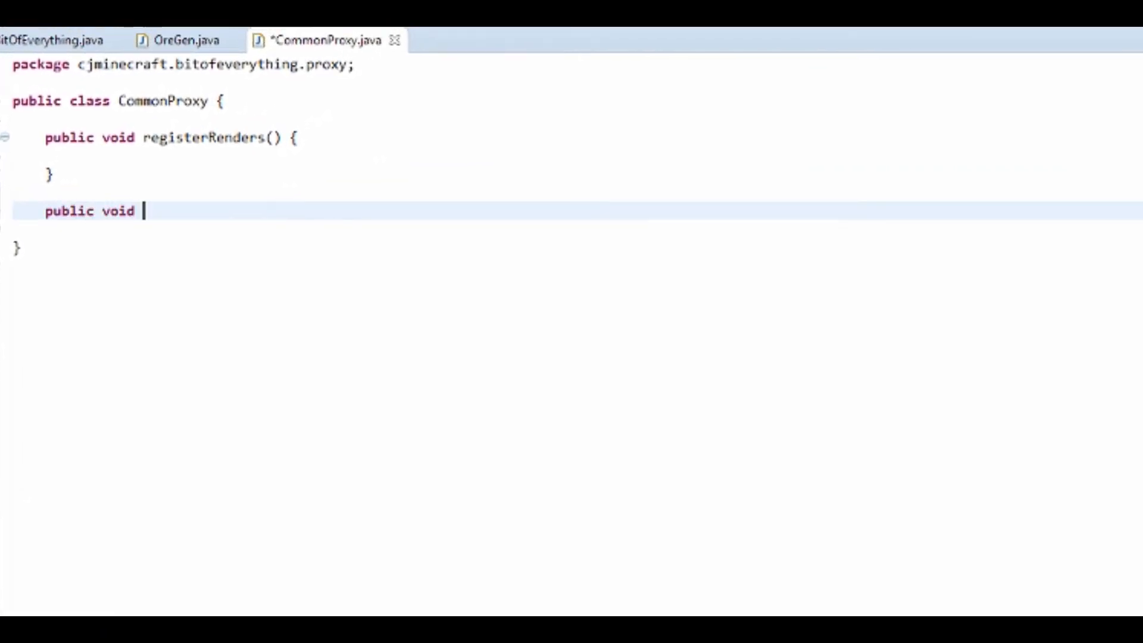
pyautogui.write('registerW')
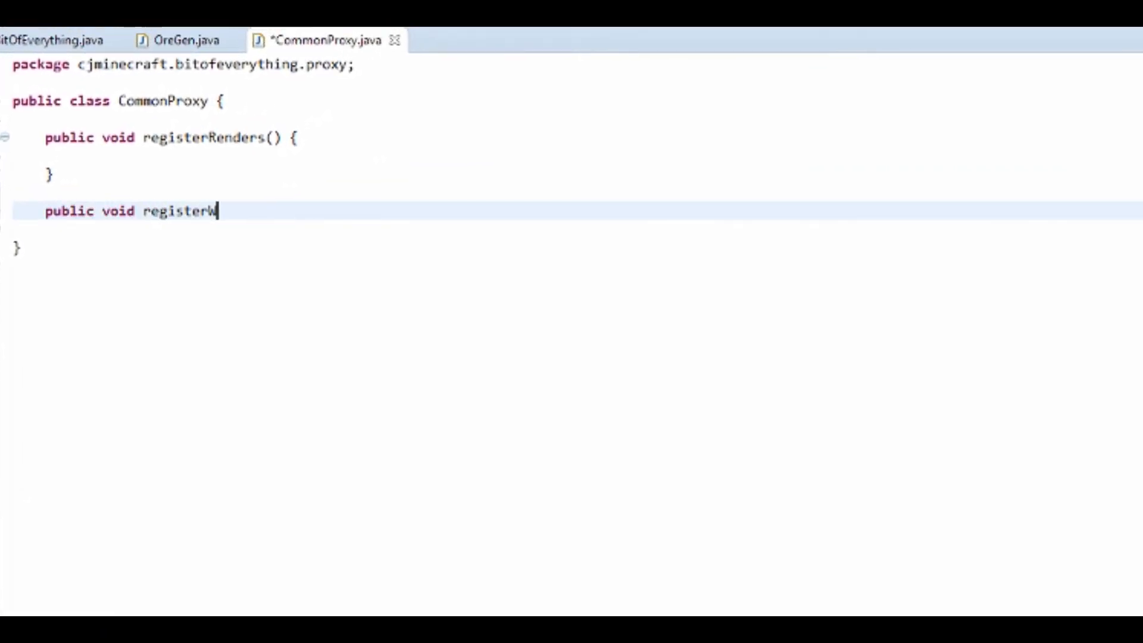
pyautogui.write('orldGe')
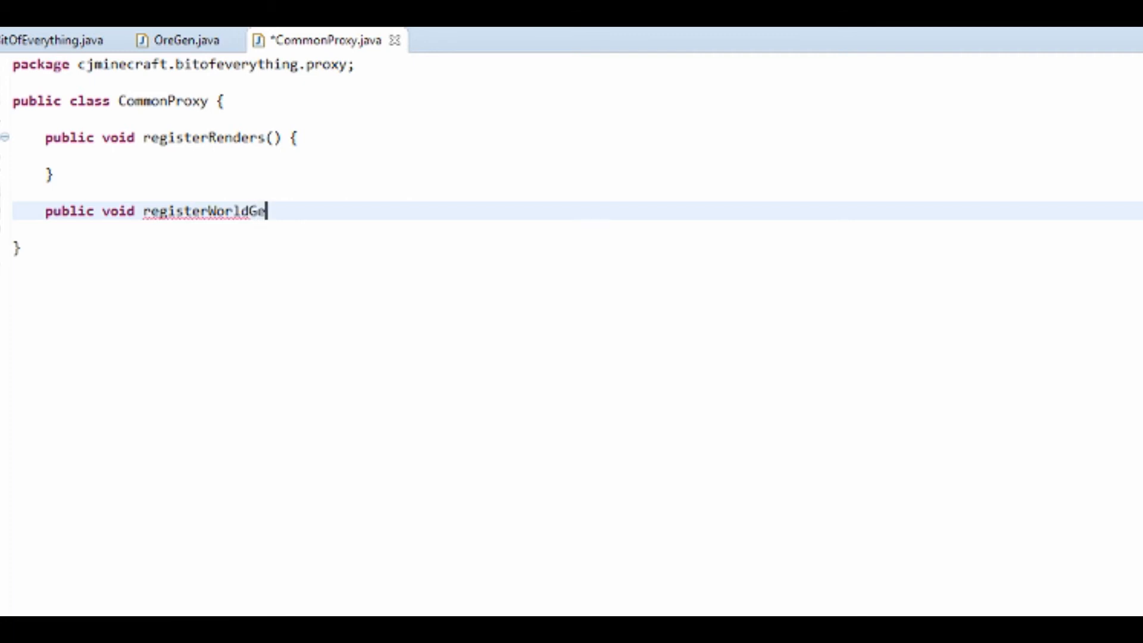
pyautogui.write('nerators()')
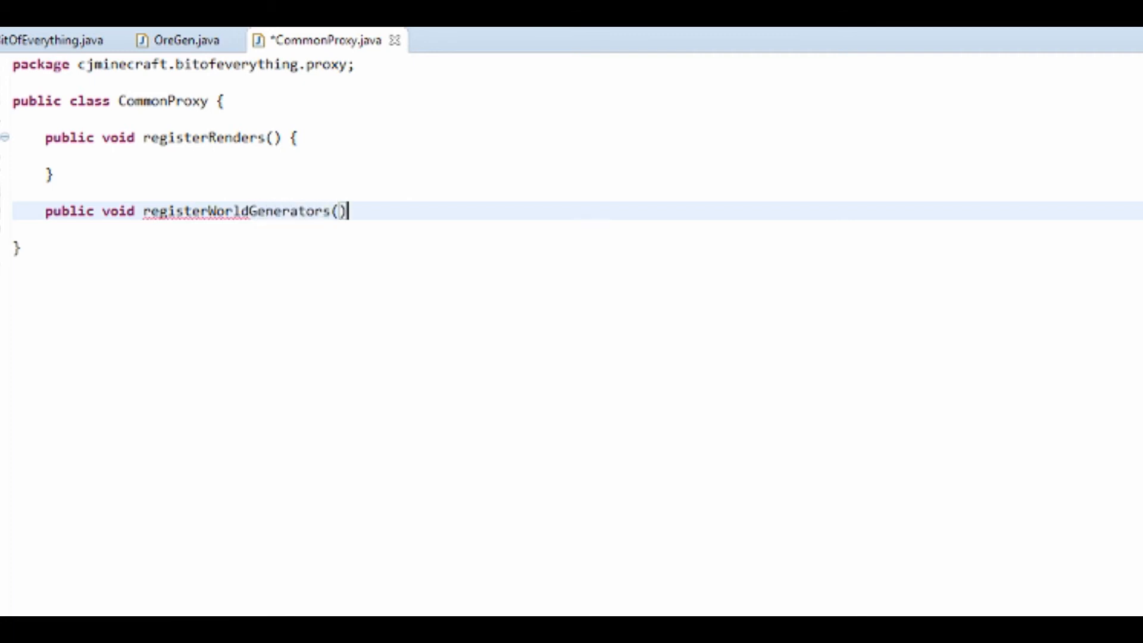
pyautogui.write('{')
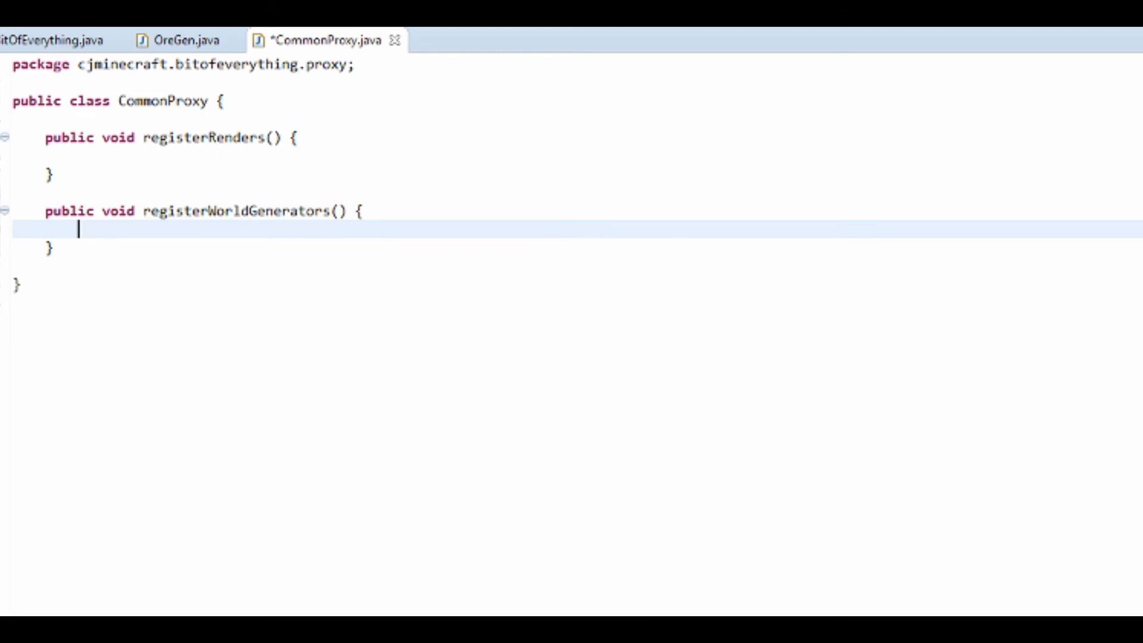
pyautogui.write('GameRegistry.r')
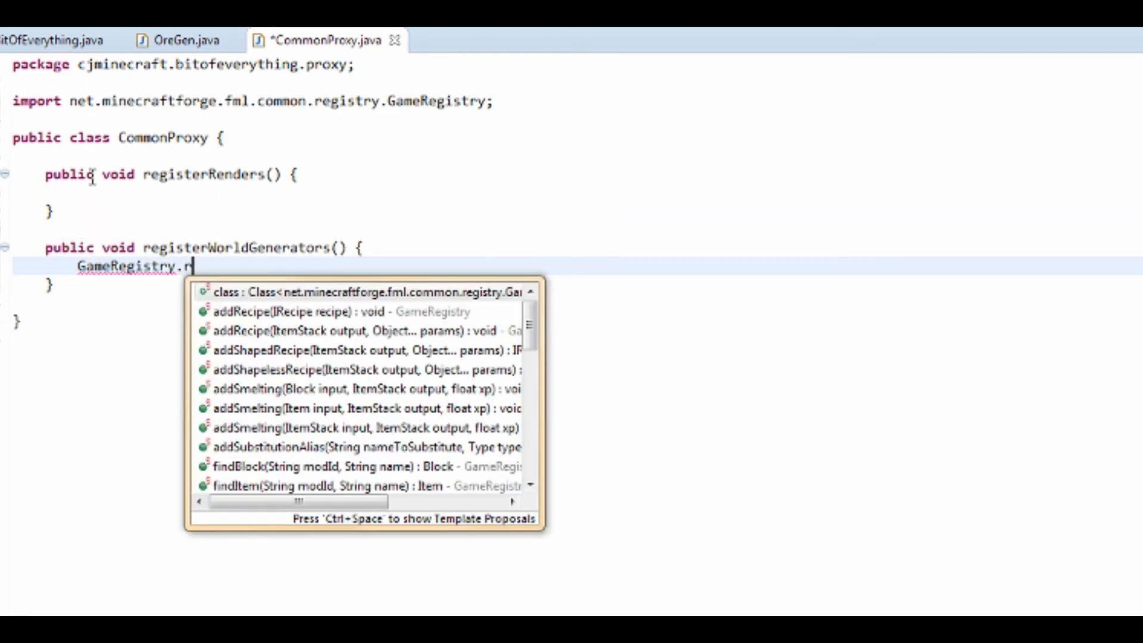
pyautogui.write('egisyerWorldGenerator(generator, modGenerationWeight);')
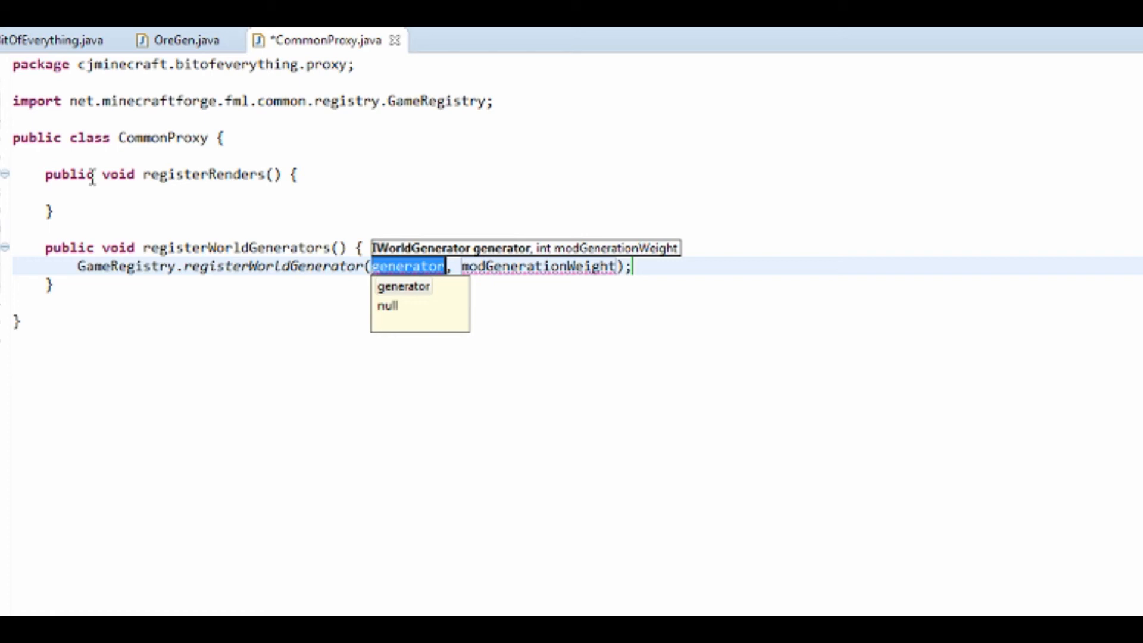
pyautogui.write('new OreG')
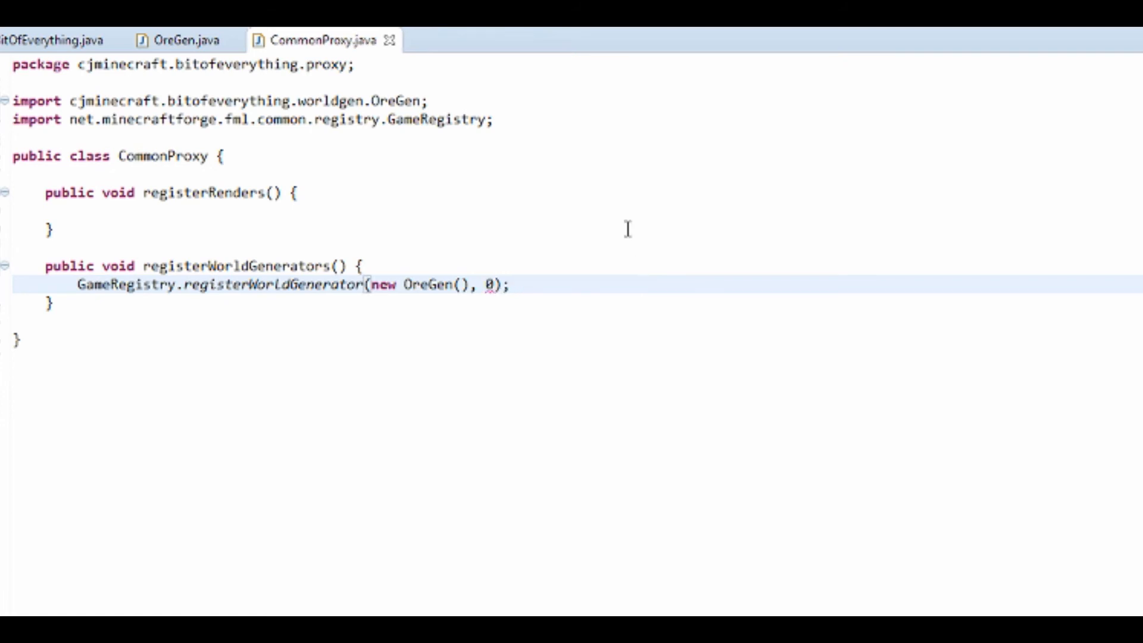
pyautogui.click(52, 40)
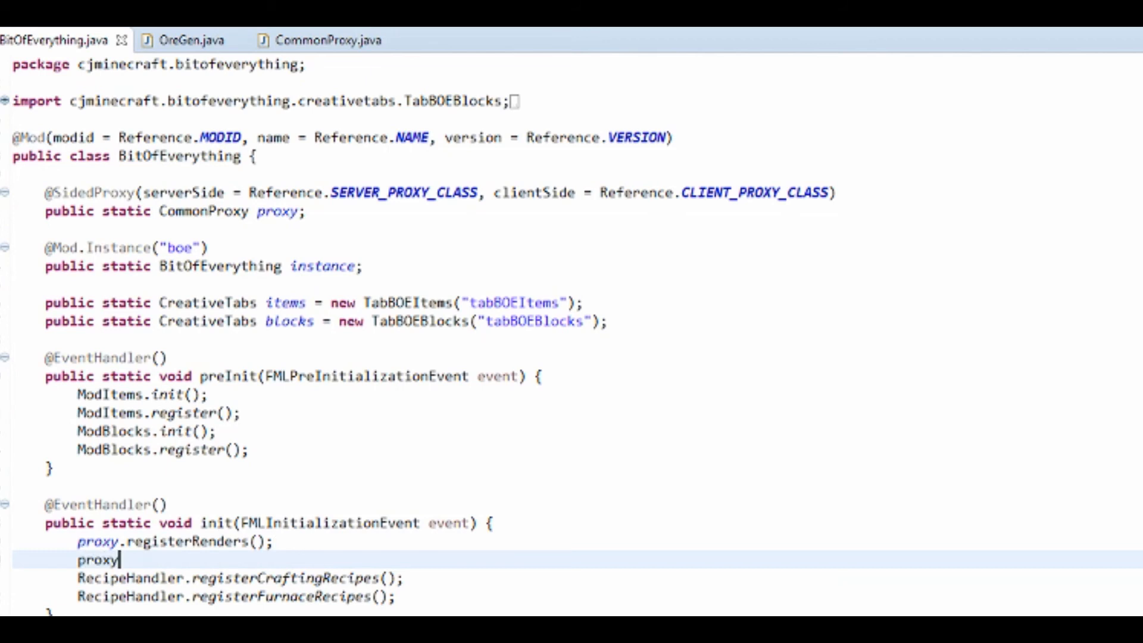
# - Call proxy.registerWorldGenerators() inside the BitOfEverything init method
pyautogui.write('.')
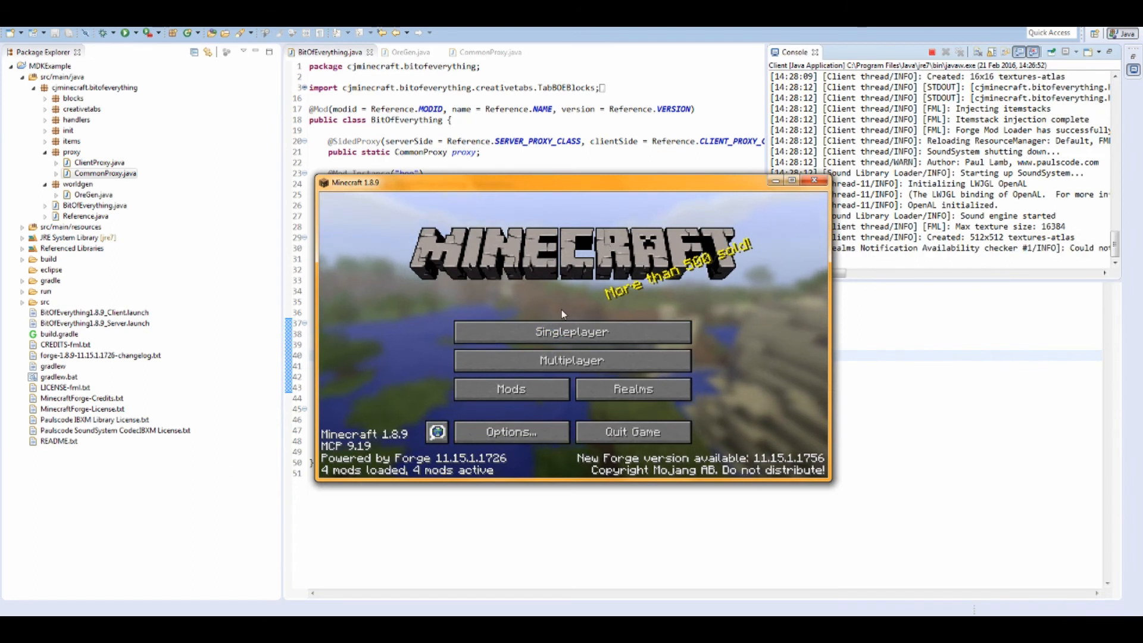
# - Open Minecraft's Singleplayer world list from the title screen
pyautogui.click(571, 330)
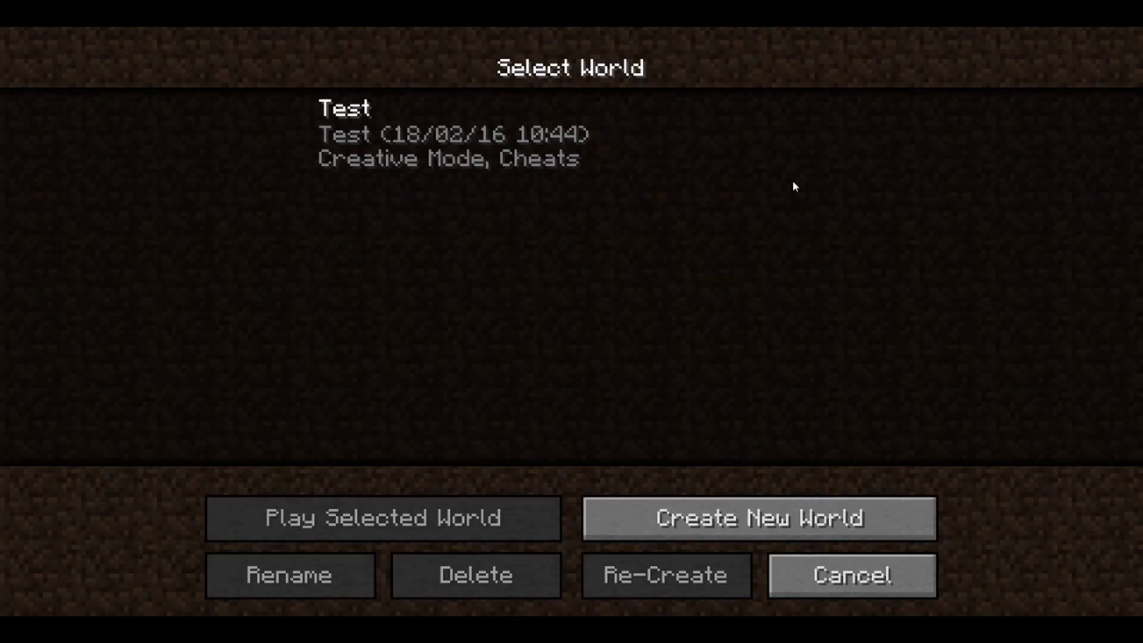
pyautogui.moveTo(451, 136)
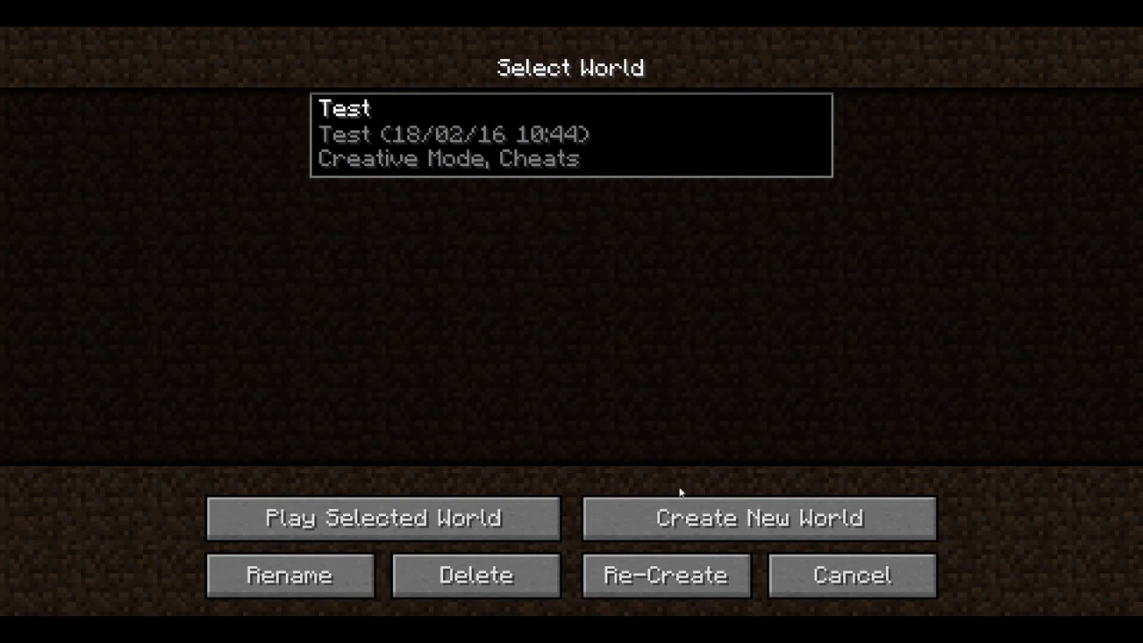
# - Start a new world named 'World Gen' and toggle its game mode
pyautogui.click(760, 517)
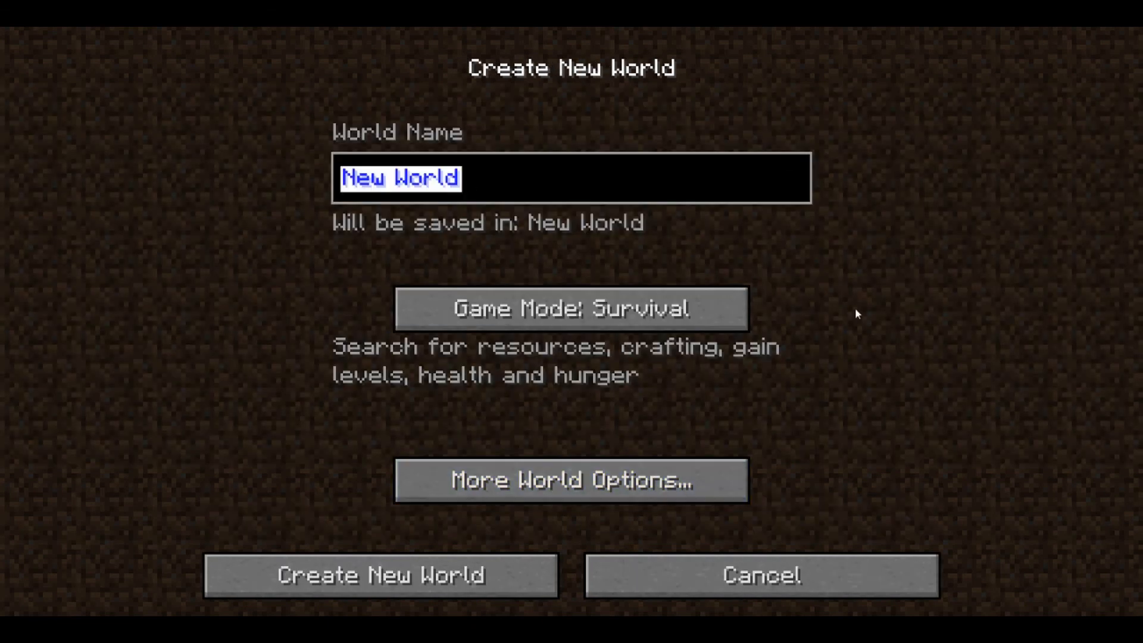
pyautogui.write('World')
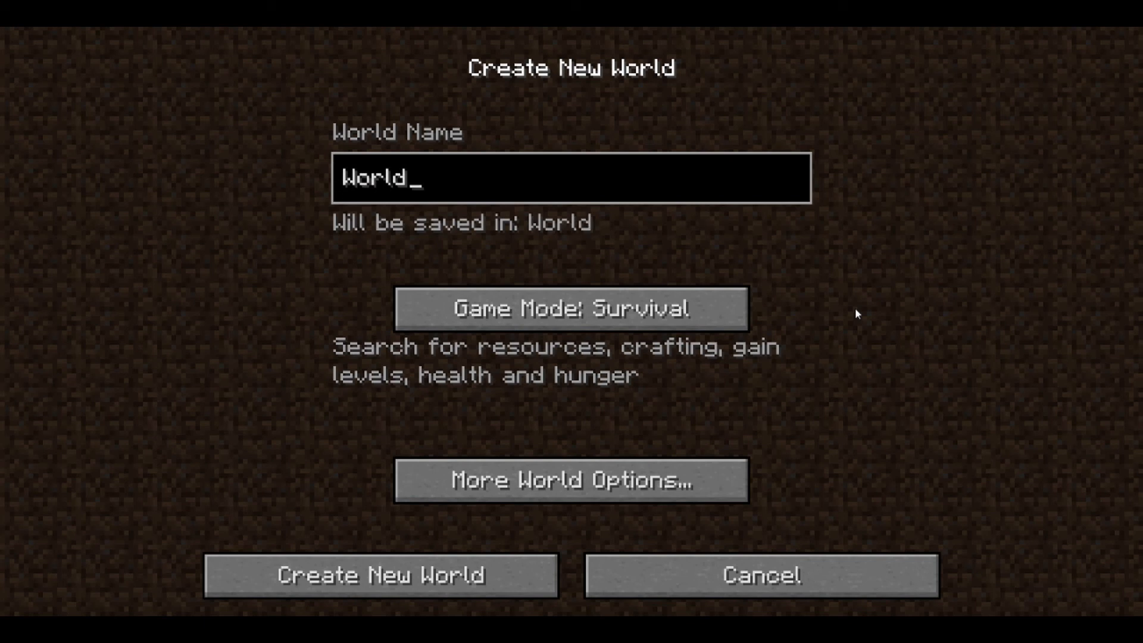
pyautogui.write('Gen')
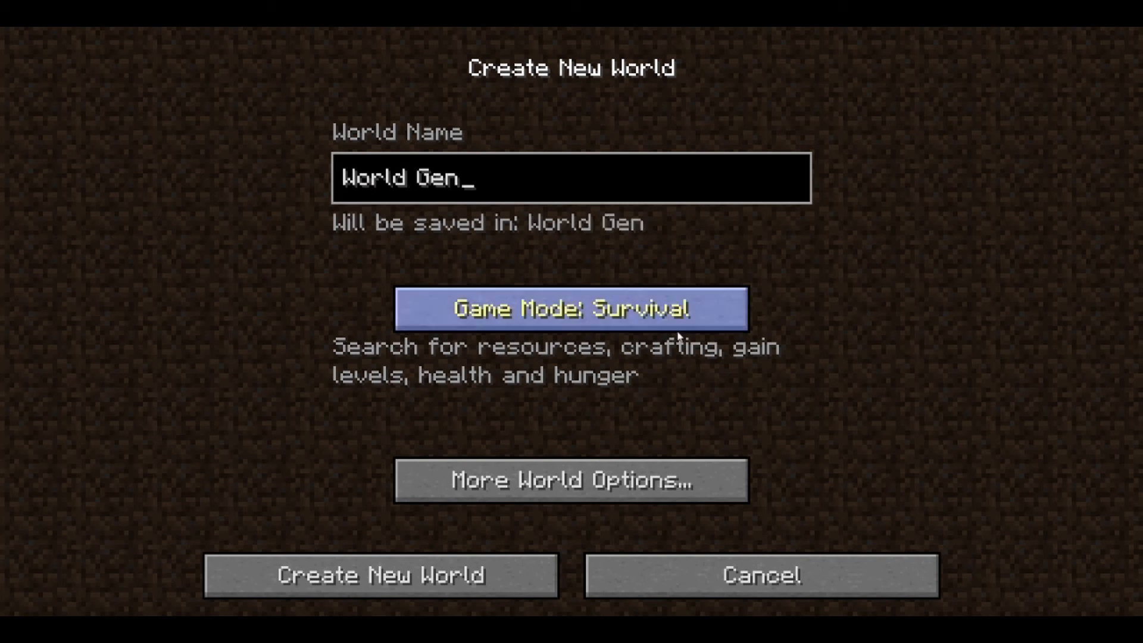
pyautogui.click(381, 575)
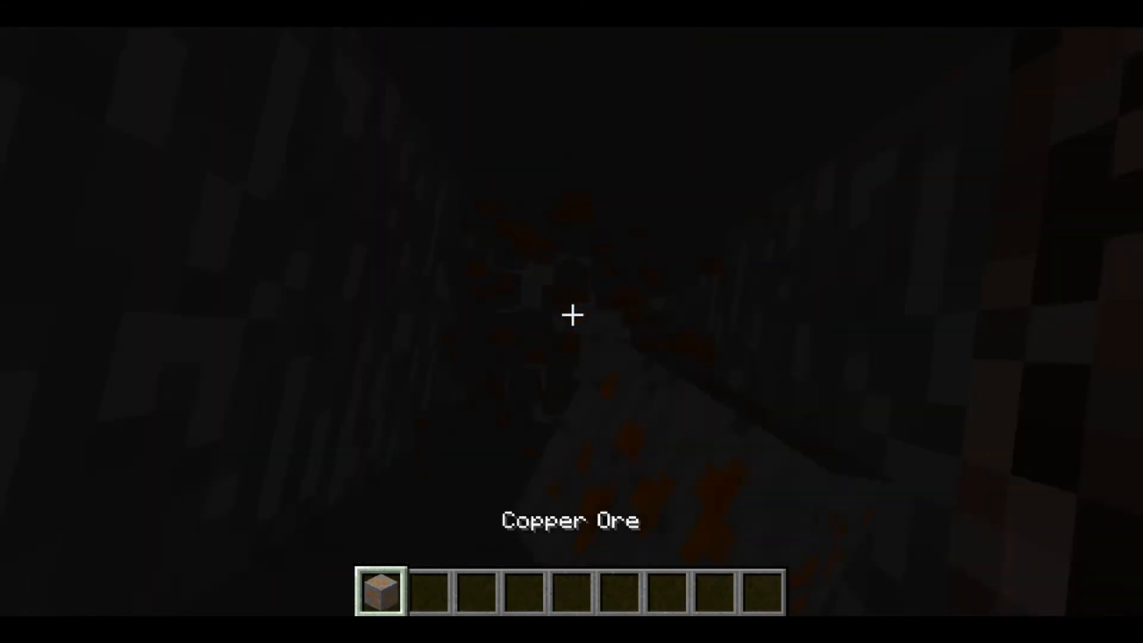
pyautogui.moveTo(571, 315)
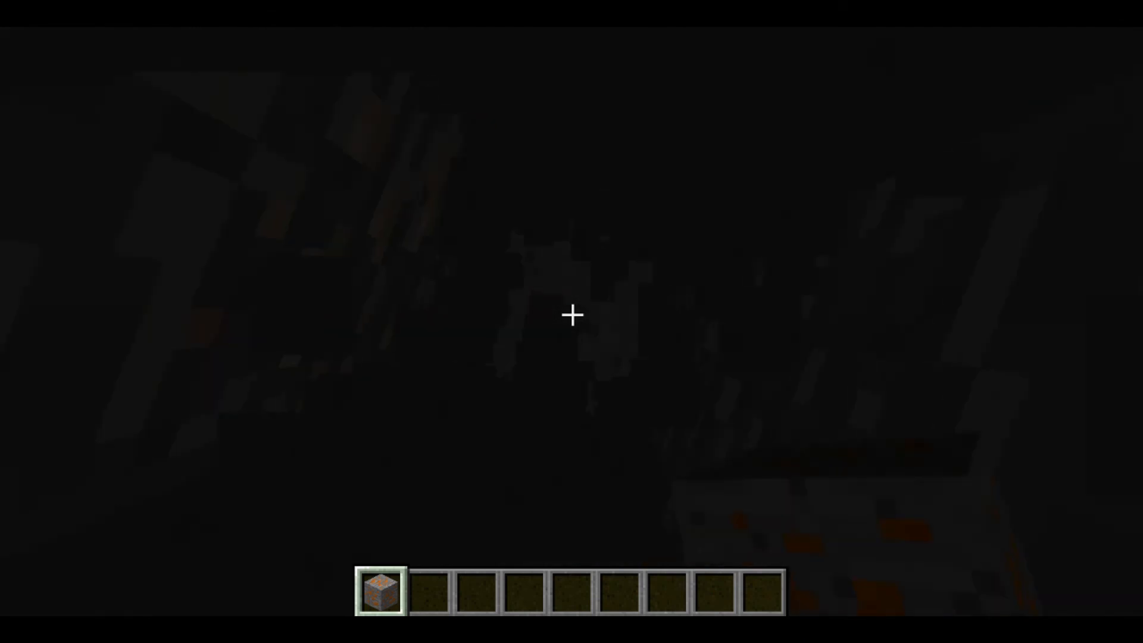